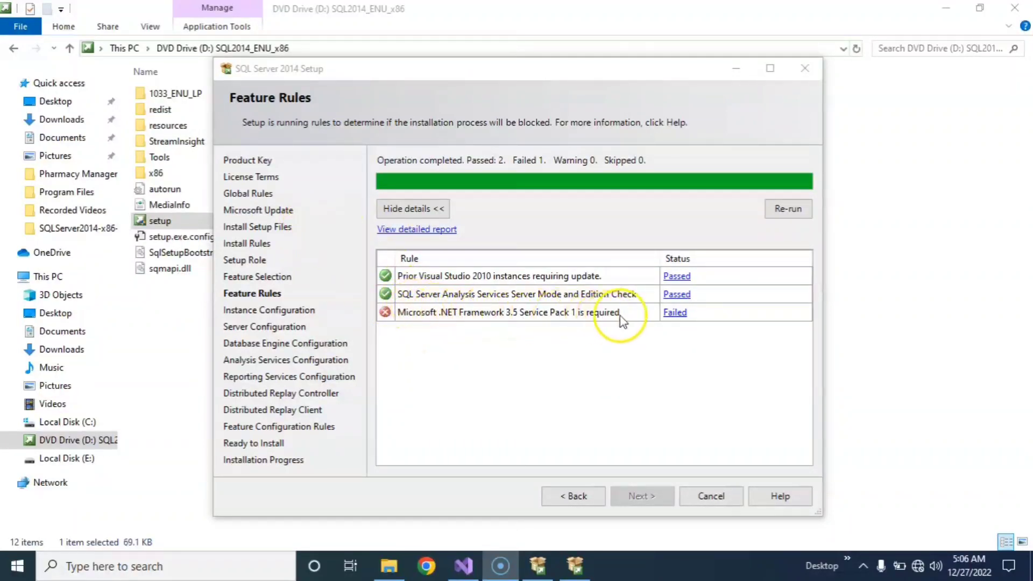
pyautogui.moveTo(506, 318)
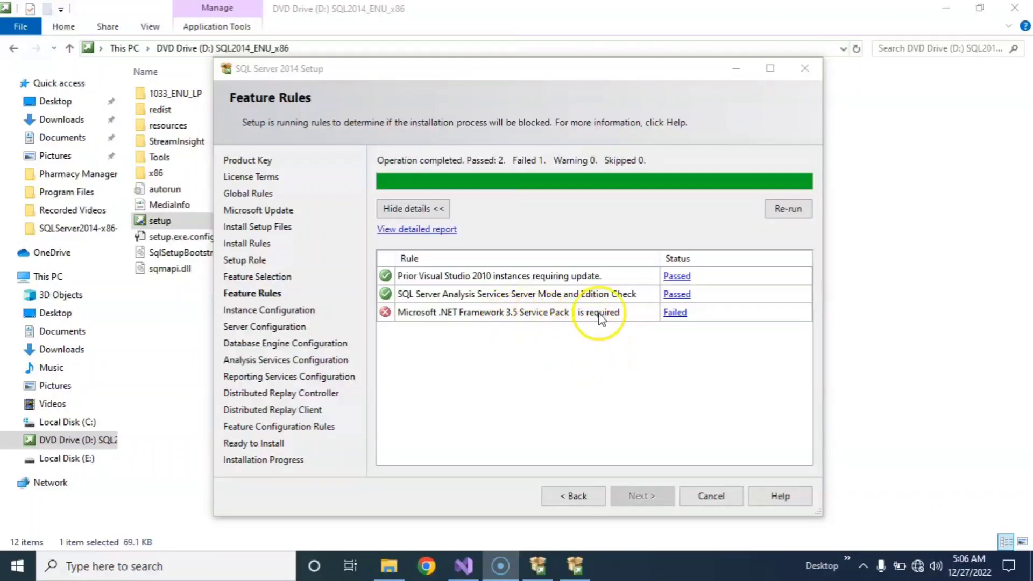
pyautogui.moveTo(641, 322)
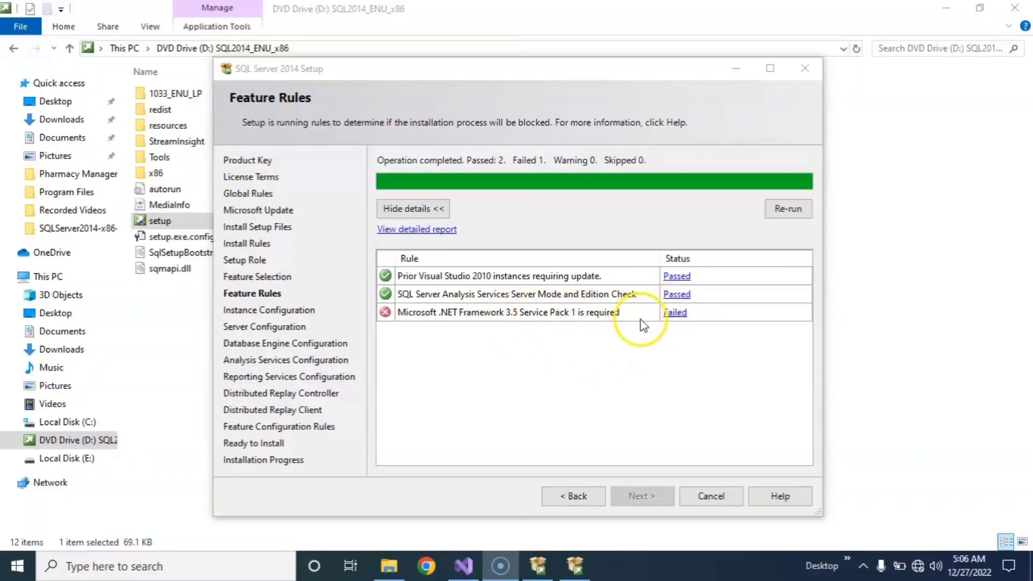
pyautogui.moveTo(369, 373)
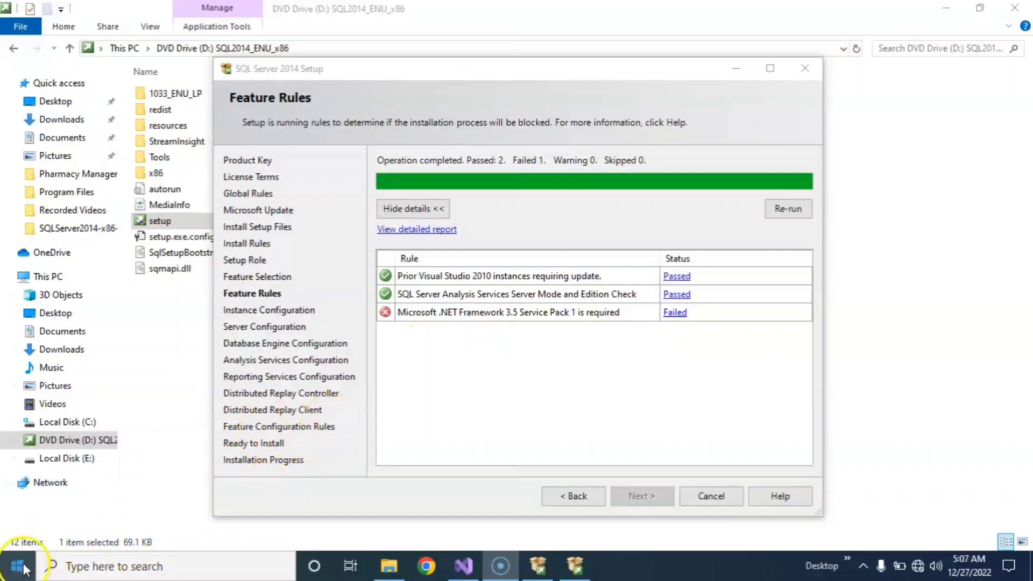
# Search 'ca' from the Start menu and launch Control Panel
pyautogui.click(20, 563)
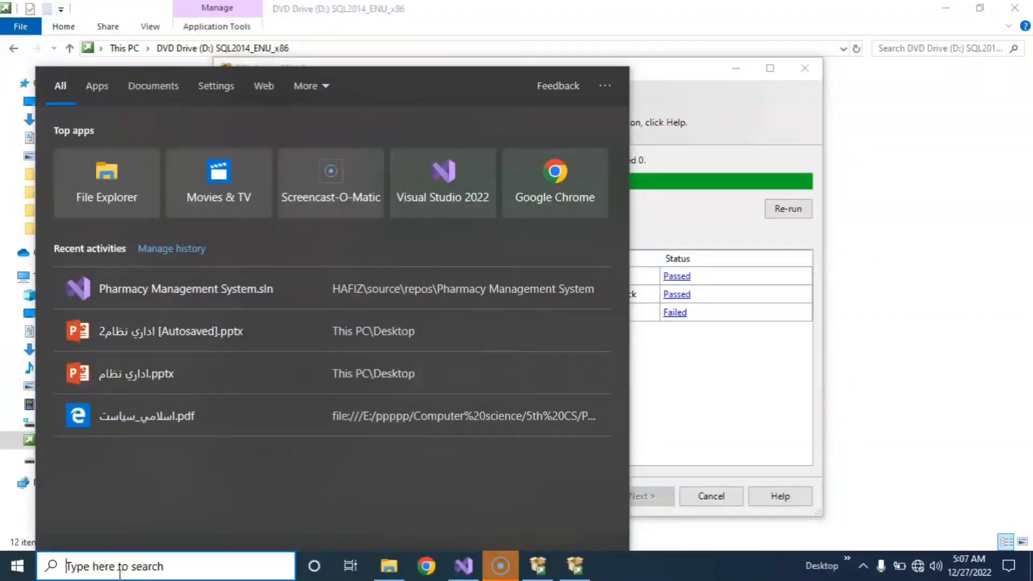
pyautogui.write('cao')
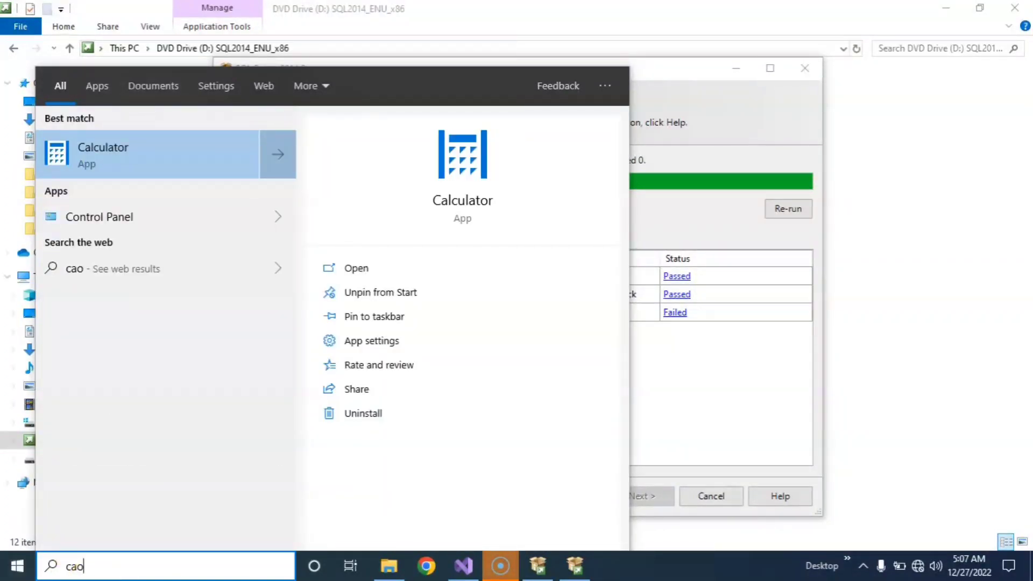
pyautogui.moveTo(164, 223)
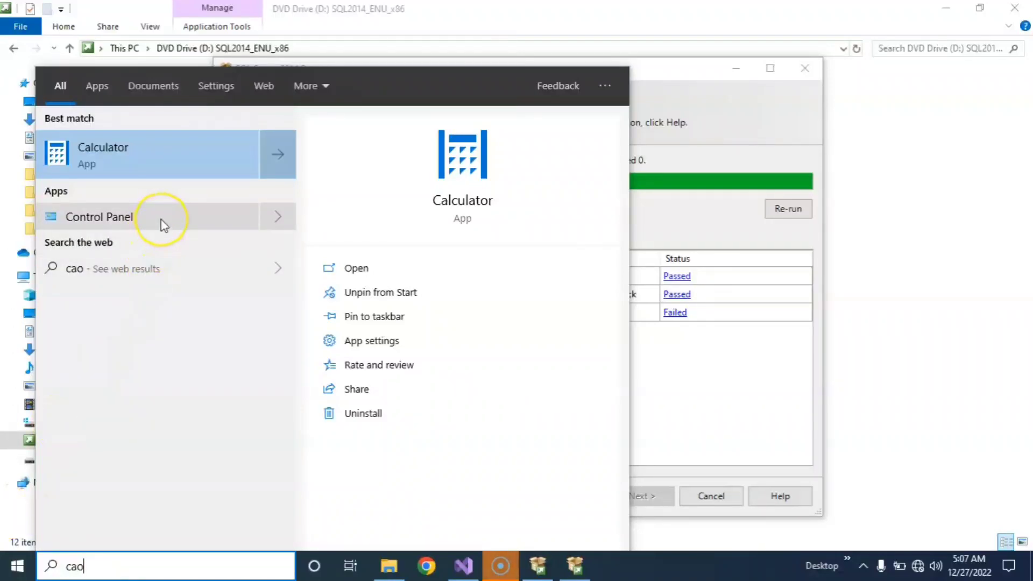
pyautogui.click(98, 217)
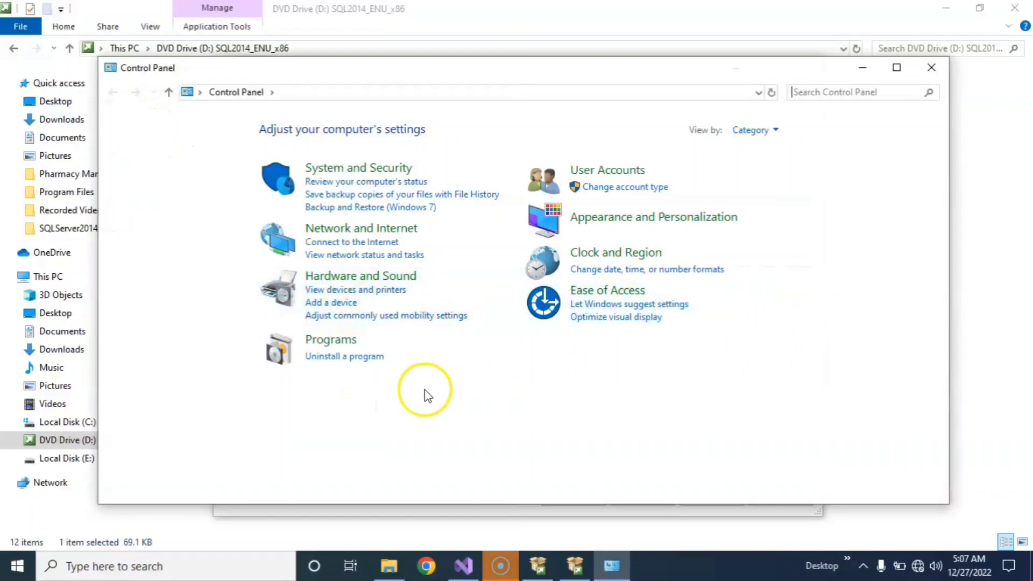
pyautogui.moveTo(340, 347)
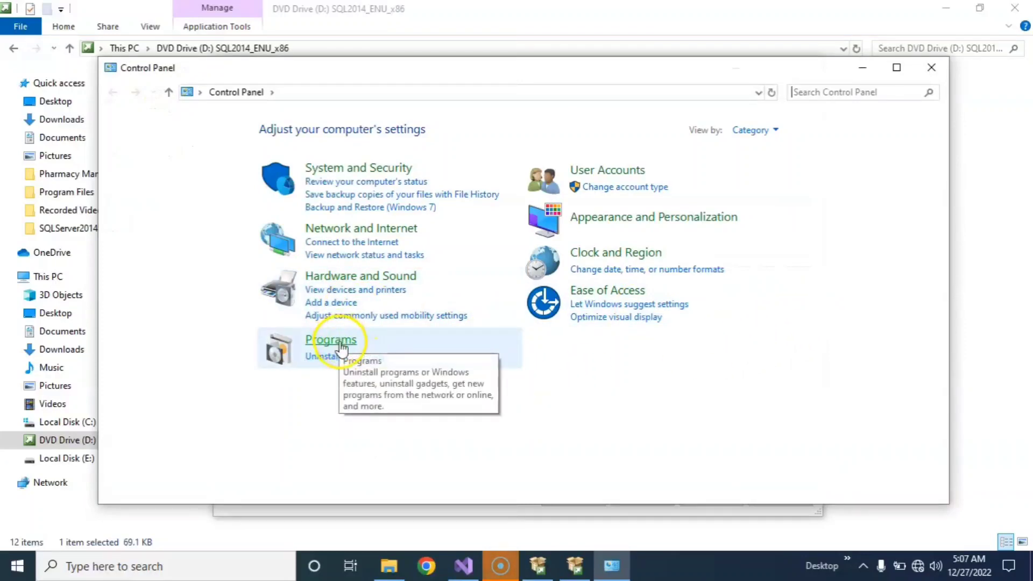
# Go to Programs and open Windows Features to enable .NET Framework 3.5
pyautogui.click(330, 340)
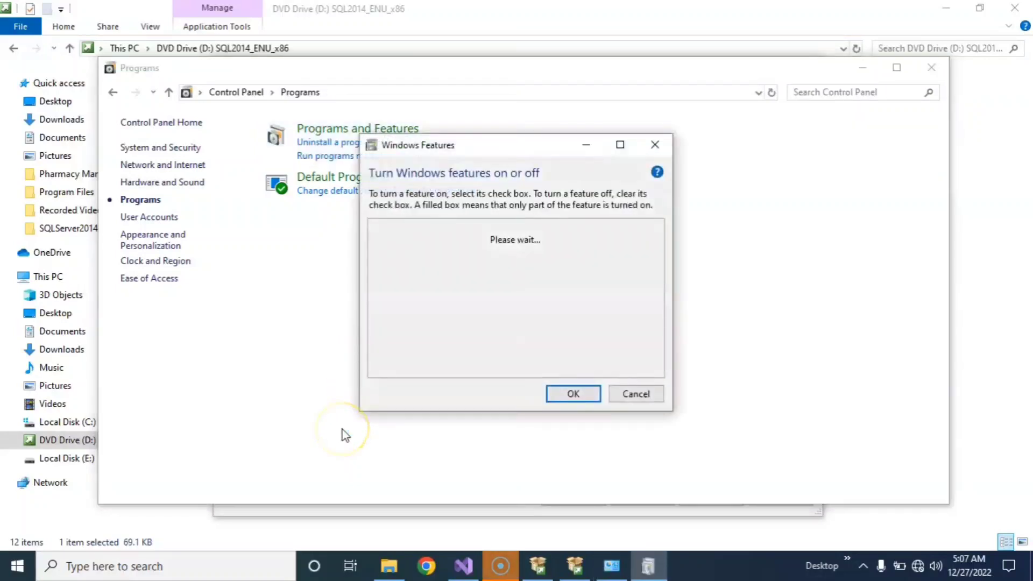
pyautogui.moveTo(343, 436)
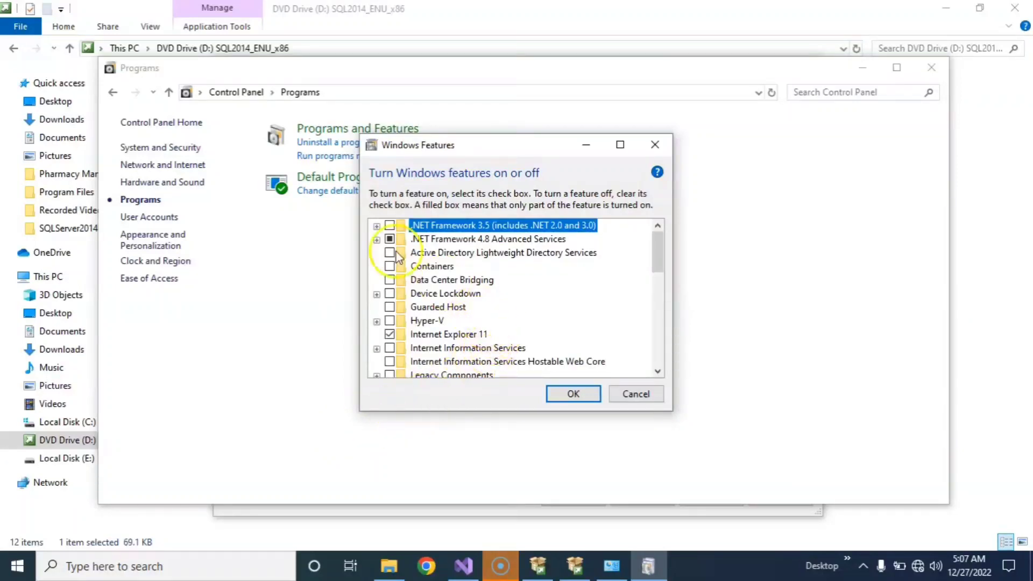
pyautogui.moveTo(495, 226)
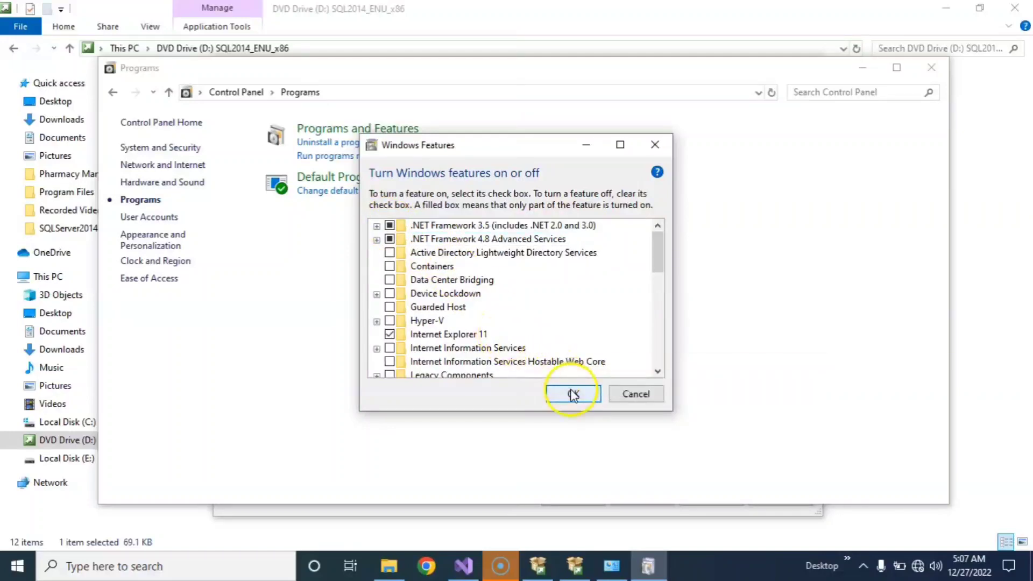
# Apply the .NET Framework 3.5 feature change and connect to the Wi-Fi network
pyautogui.click(572, 393)
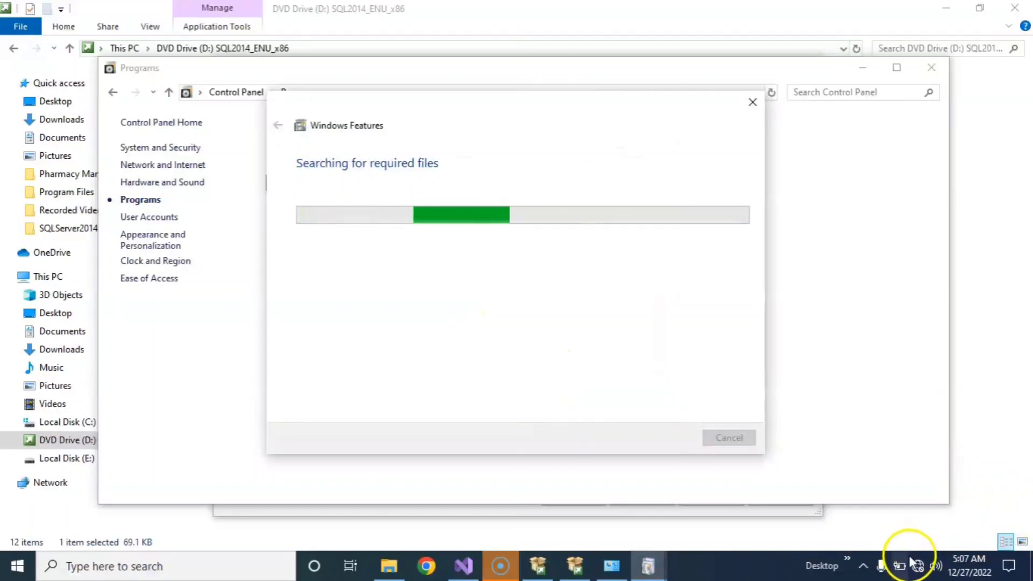
pyautogui.click(920, 563)
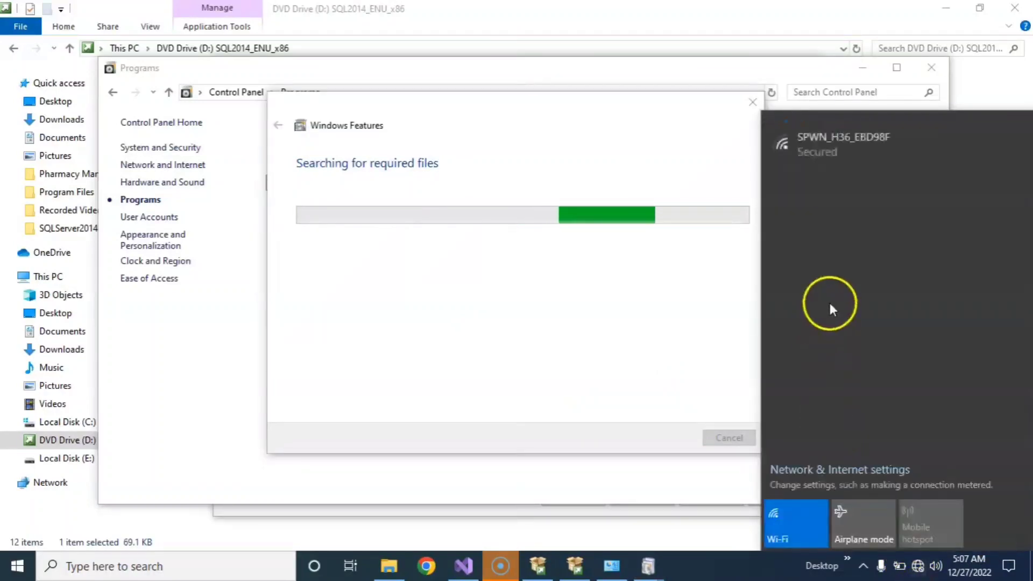
pyautogui.click(842, 143)
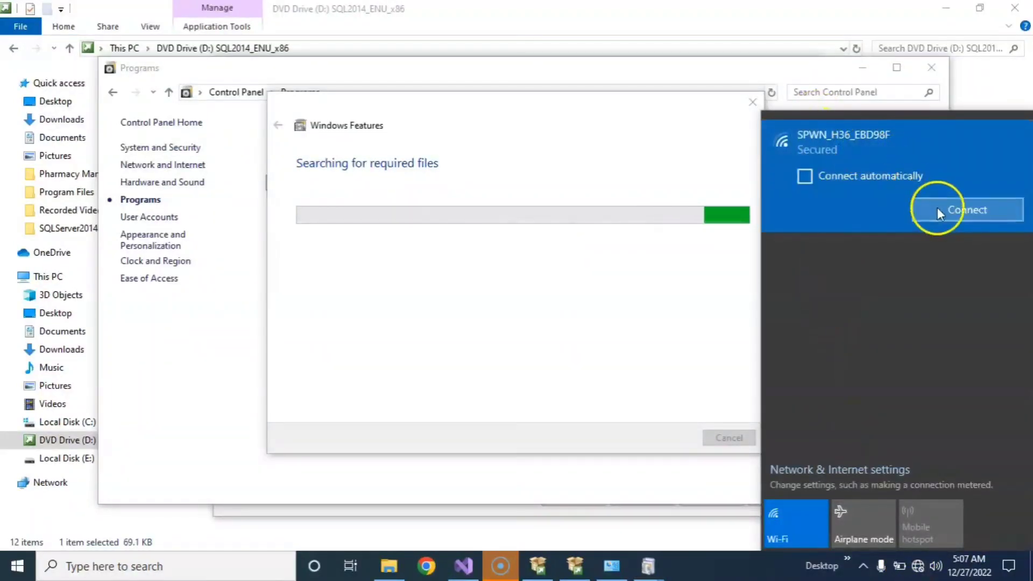
pyautogui.click(966, 209)
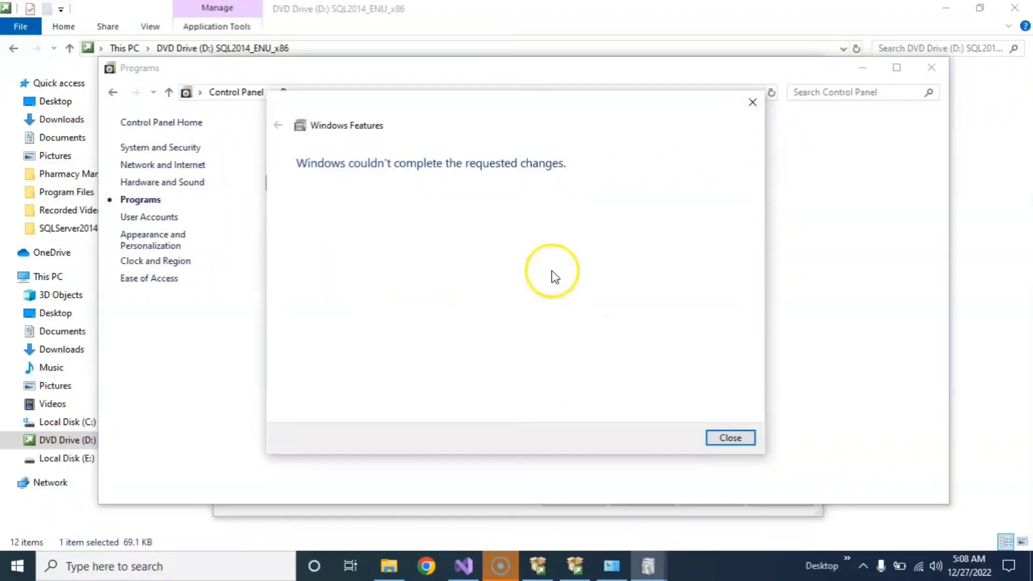
pyautogui.moveTo(285, 152)
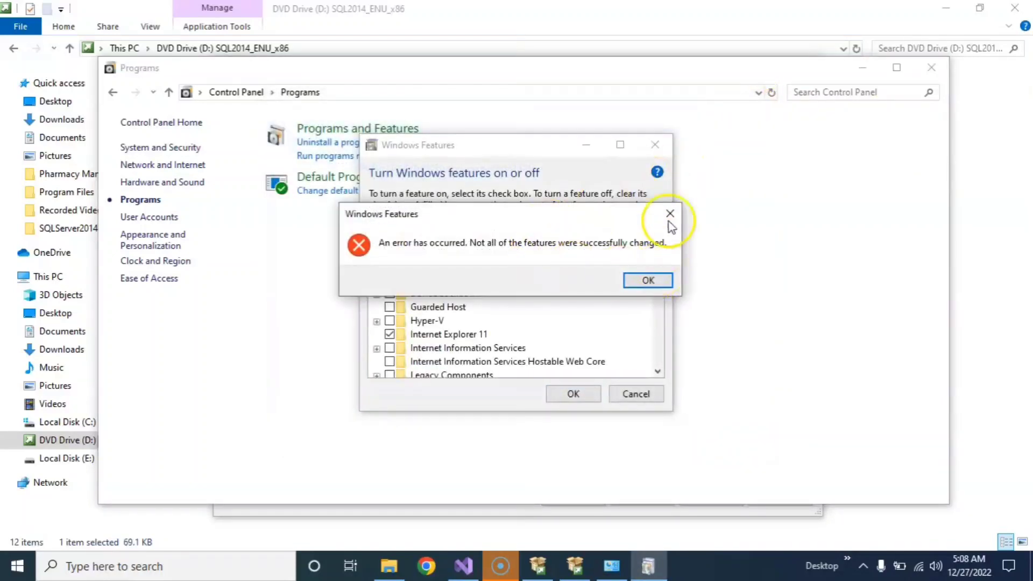
# Dismiss the error, reopen Windows Features and reapply .NET Framework 3.5
pyautogui.click(670, 214)
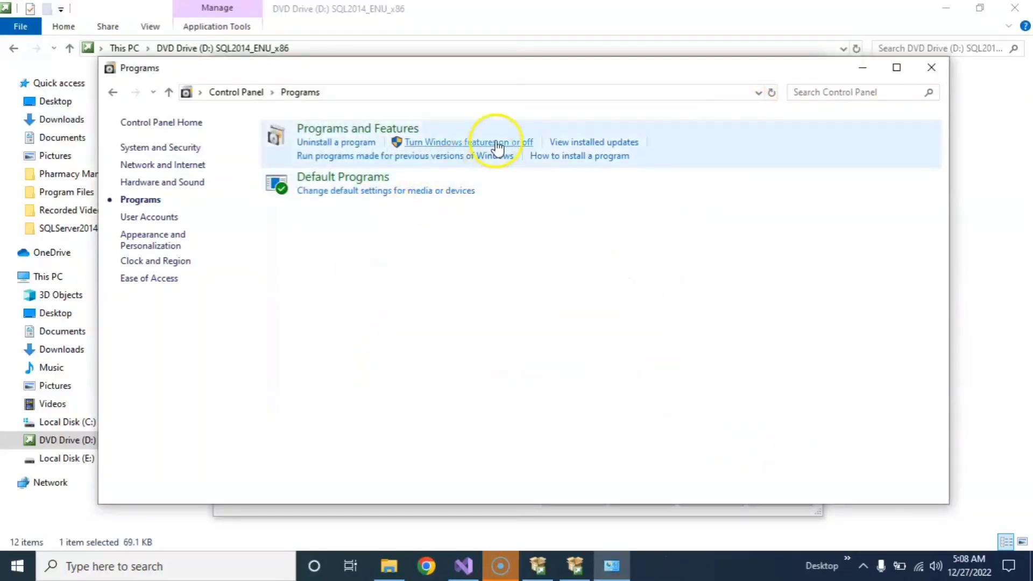
pyautogui.click(467, 142)
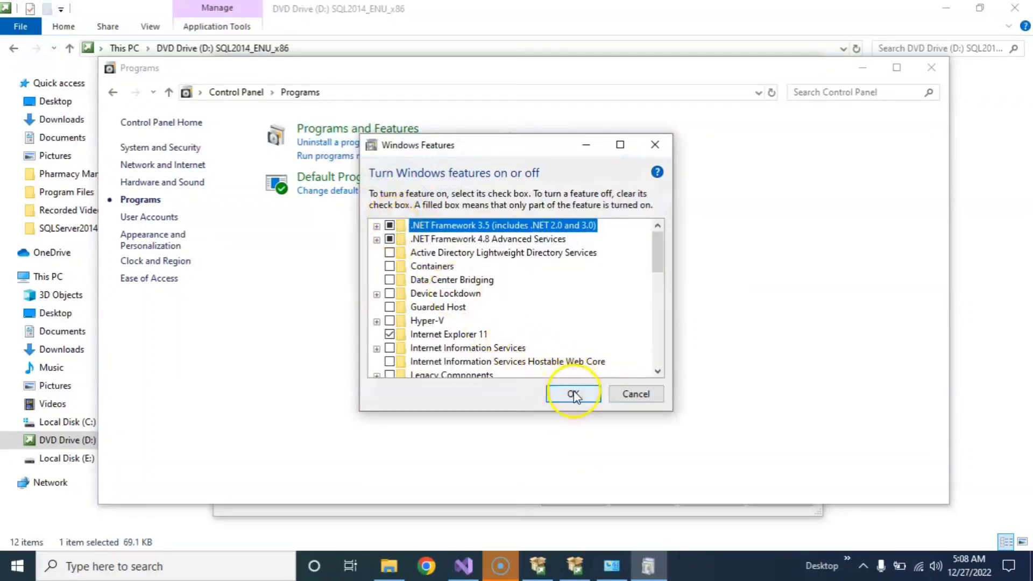
pyautogui.click(573, 393)
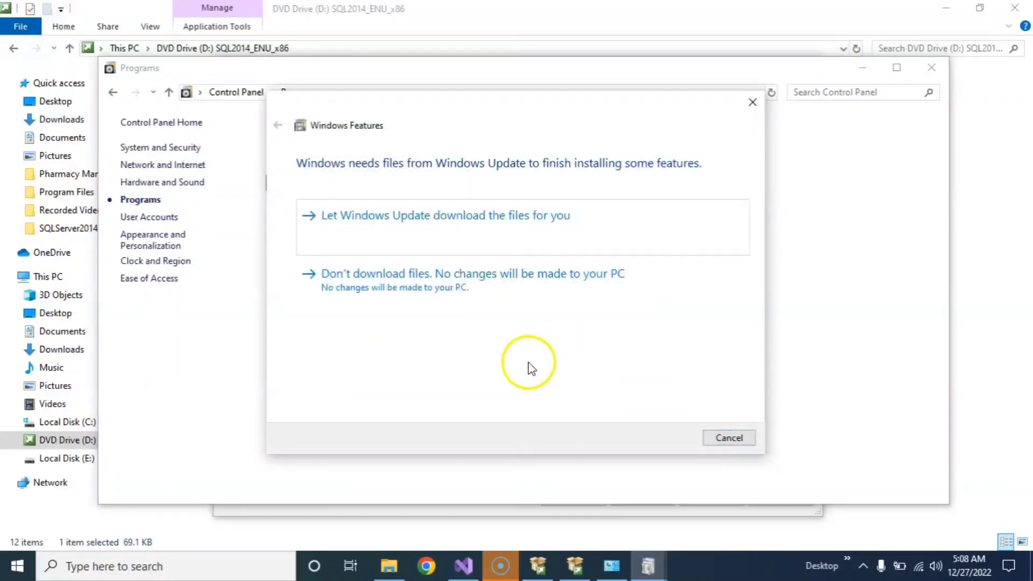
pyautogui.moveTo(421, 232)
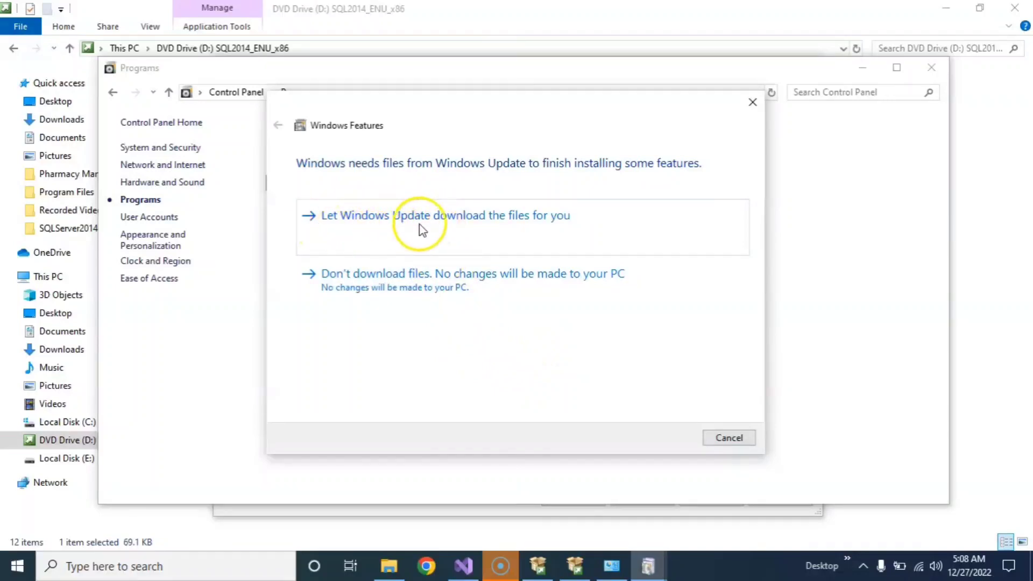
# Let Windows Update download the .NET Framework 3.5 files
pyautogui.click(423, 215)
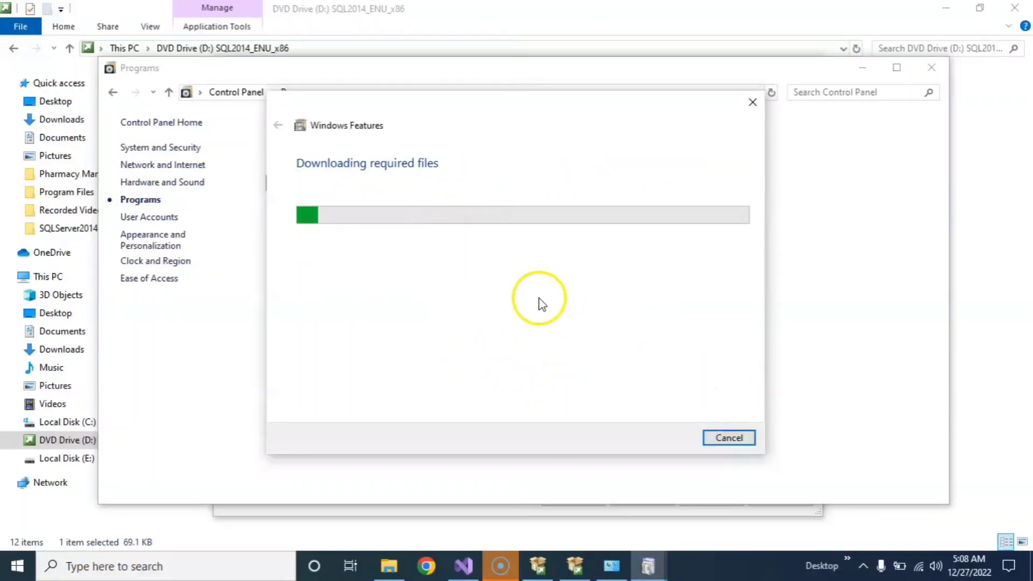
pyautogui.moveTo(534, 299)
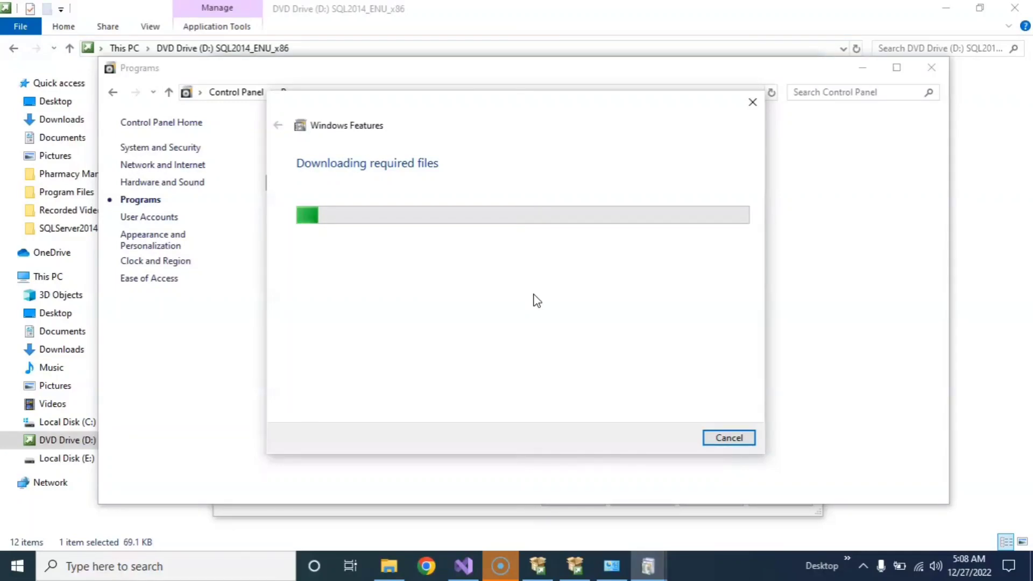
pyautogui.moveTo(541, 292)
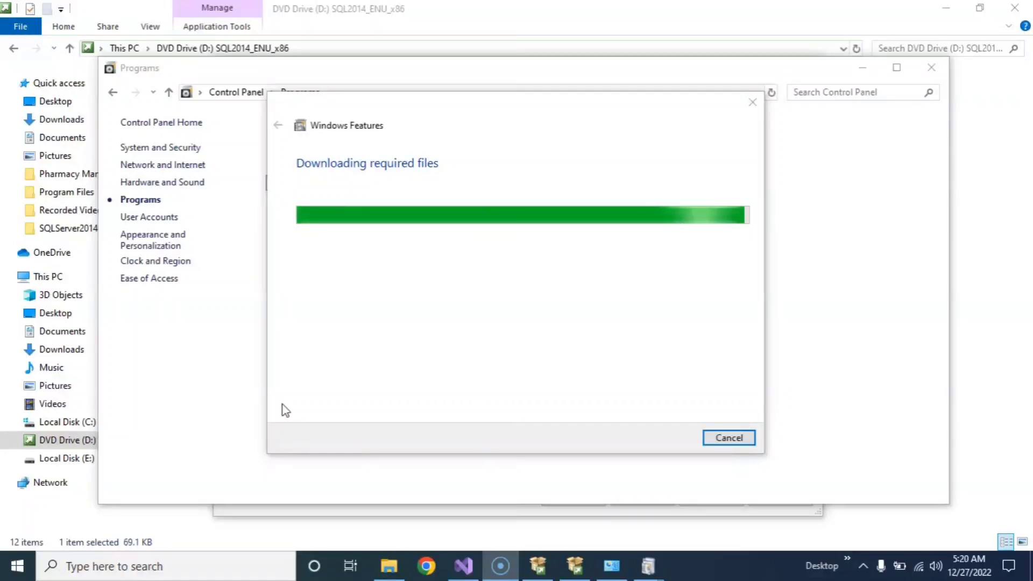
pyautogui.moveTo(331, 419)
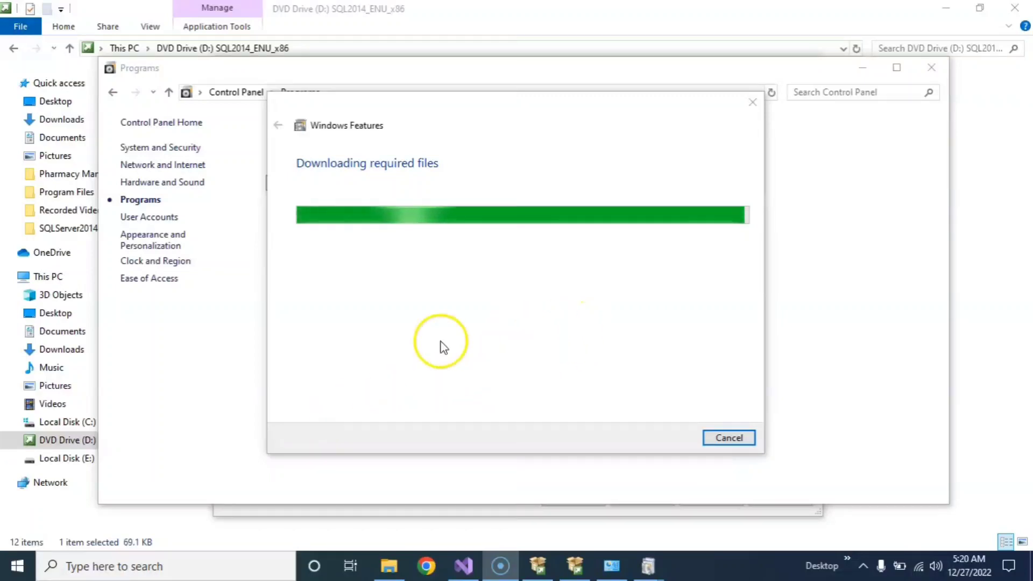
pyautogui.moveTo(658, 308)
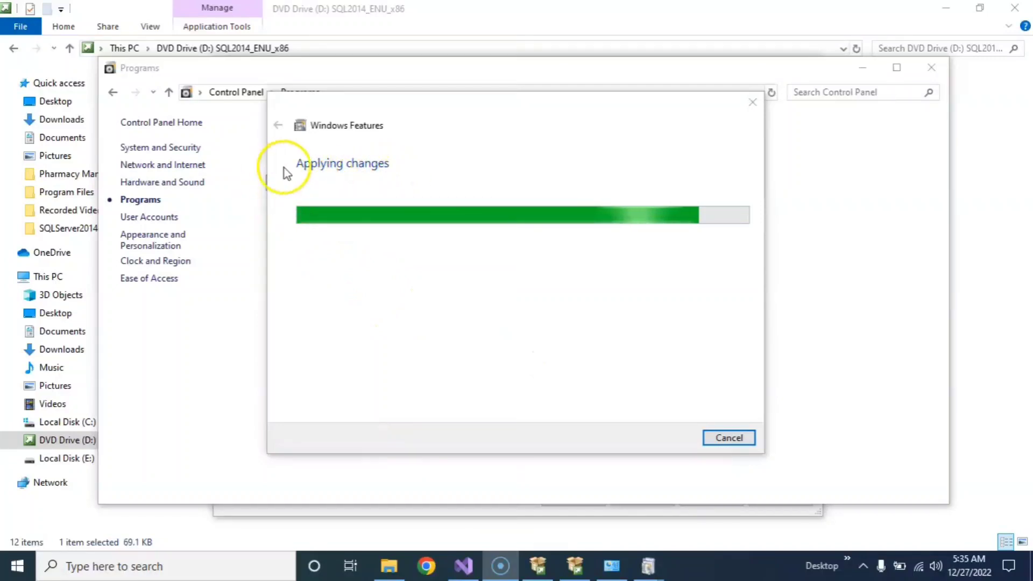
pyautogui.moveTo(609, 312)
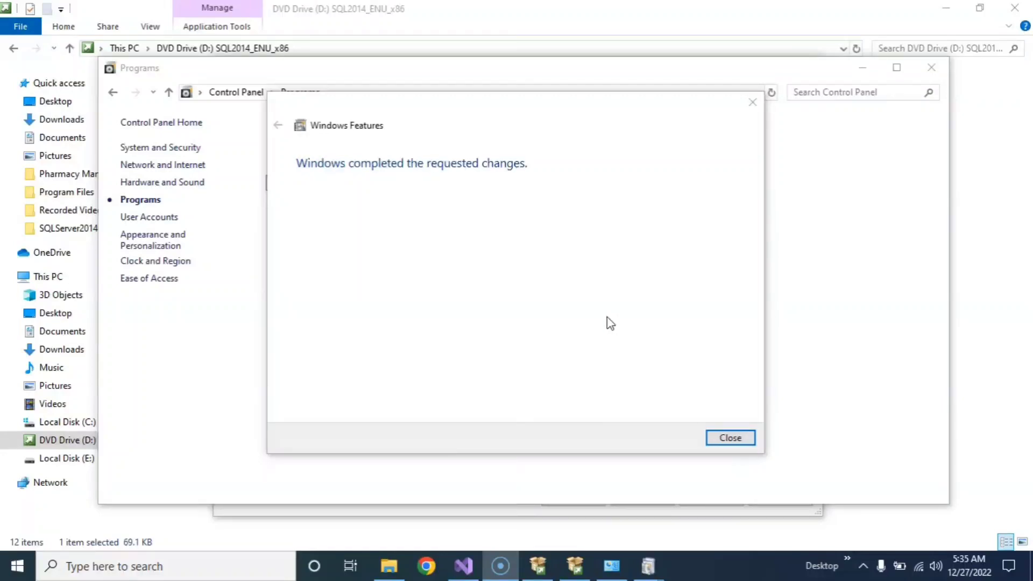
pyautogui.moveTo(594, 314)
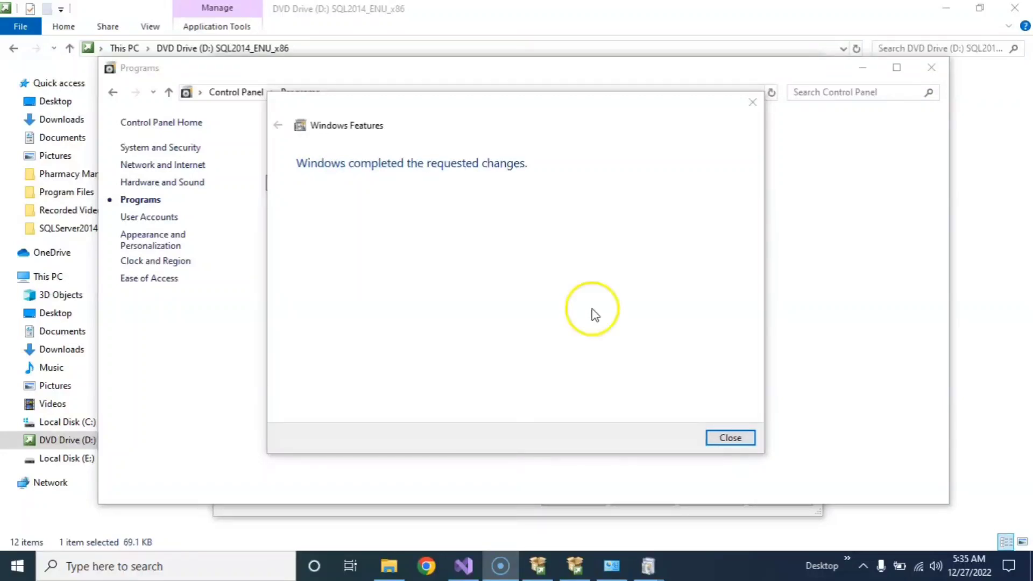
pyautogui.moveTo(371, 177)
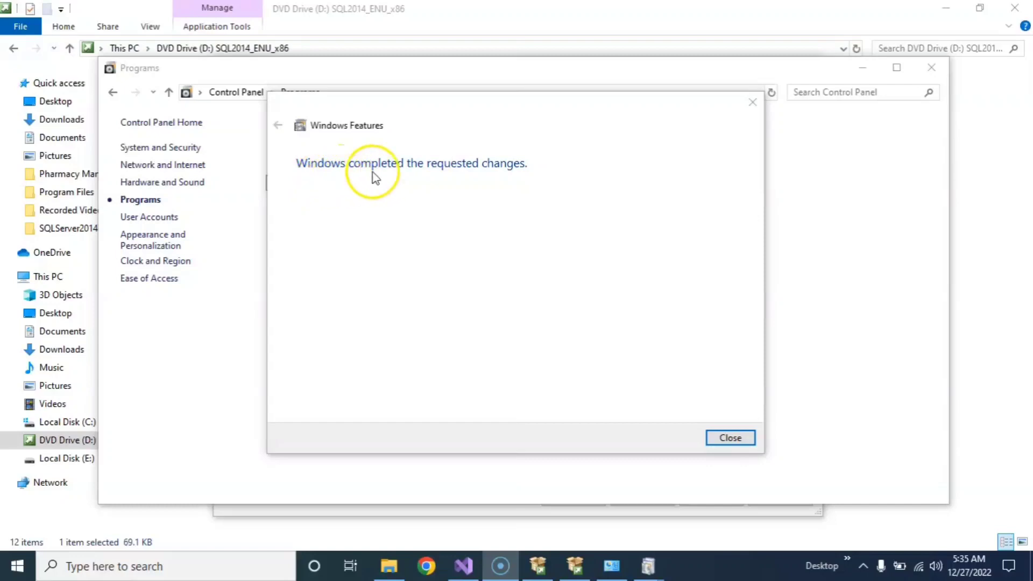
pyautogui.moveTo(748, 451)
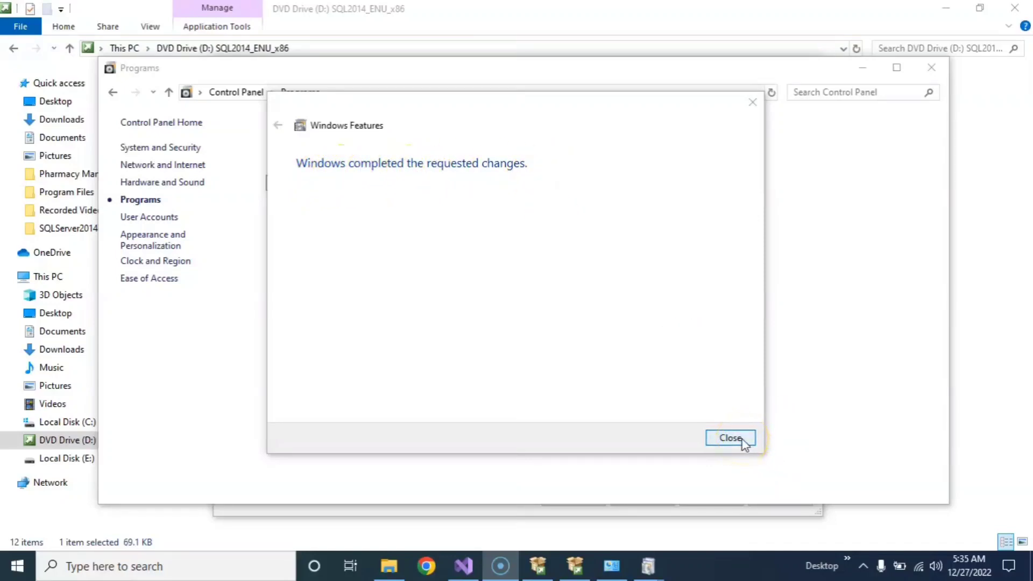
# Close Windows Features after .NET Framework 3.5 finishes installing
pyautogui.click(730, 438)
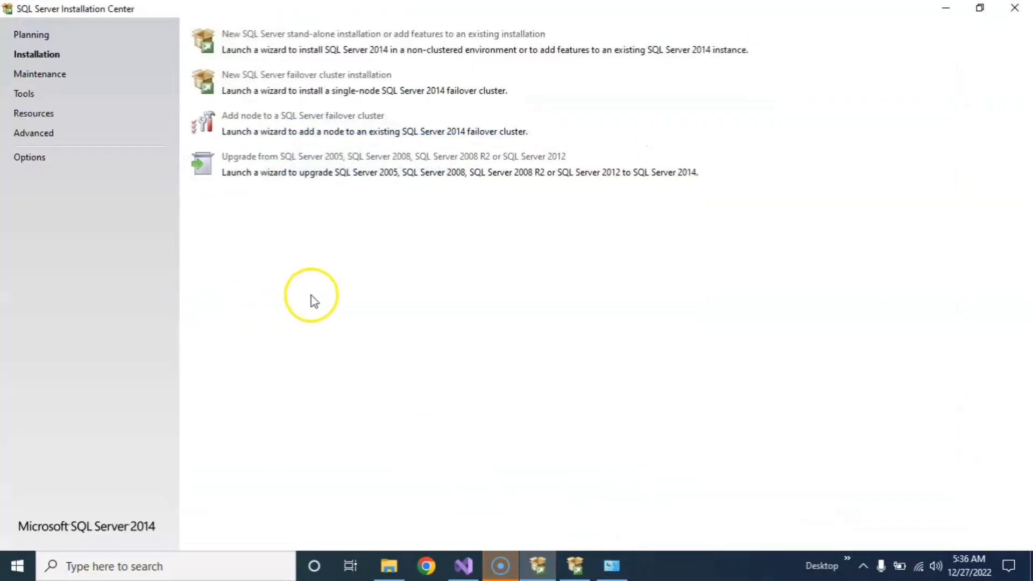
pyautogui.moveTo(72, 229)
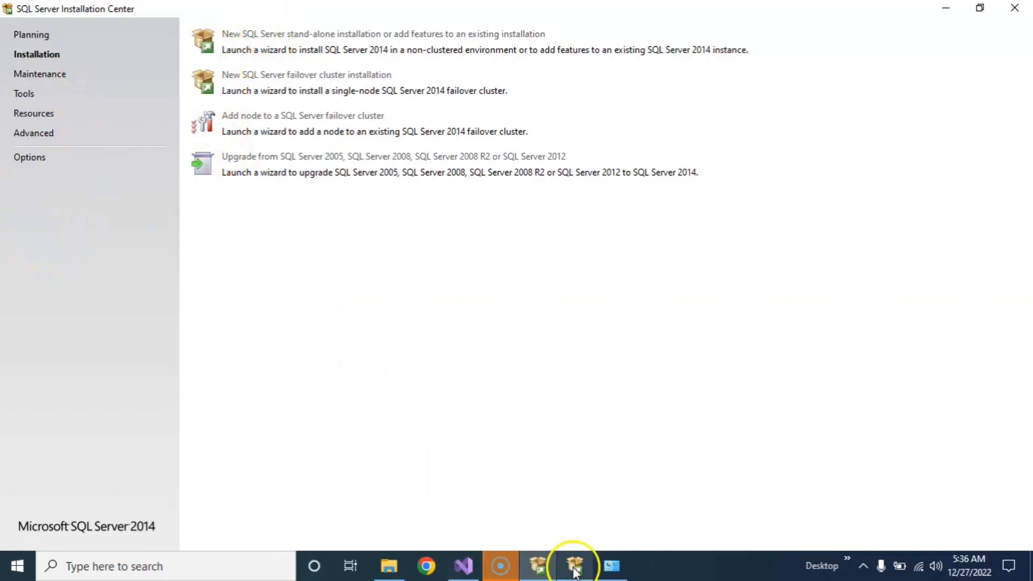
# Bring the SQL Server 2014 Setup wizard back from the taskbar
pyautogui.click(575, 566)
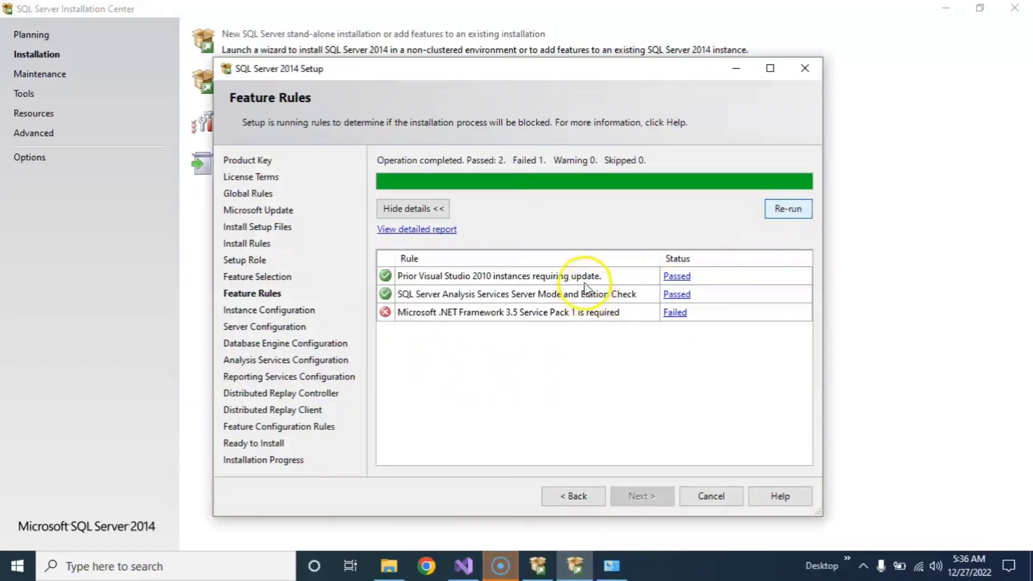
# Re-run the Feature Rules check after installing .NET Framework 3.5
pyautogui.click(788, 208)
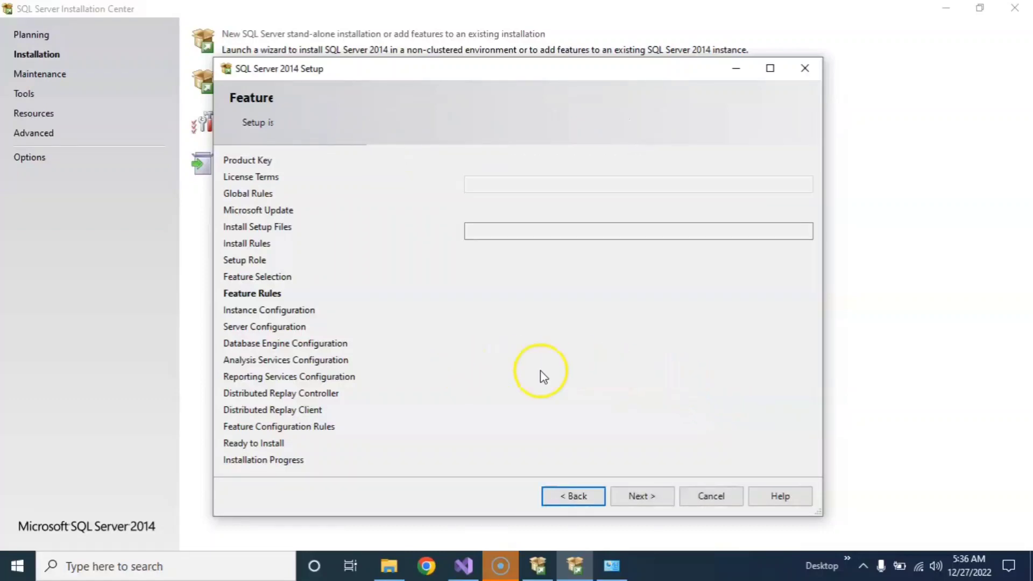
# Pass Feature Rules and accept the default MSSQLSERVER instance
pyautogui.click(642, 495)
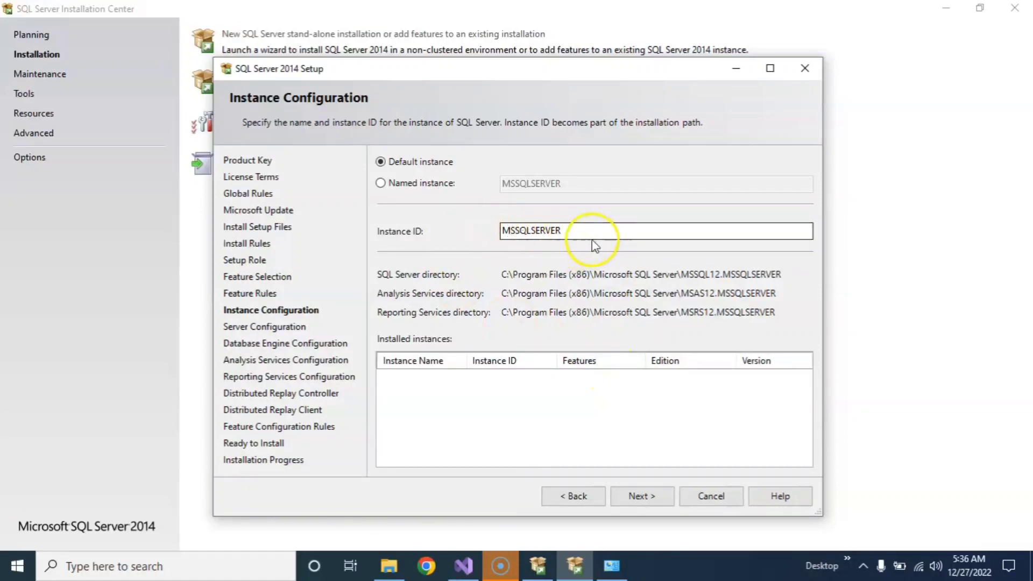
pyautogui.moveTo(777, 443)
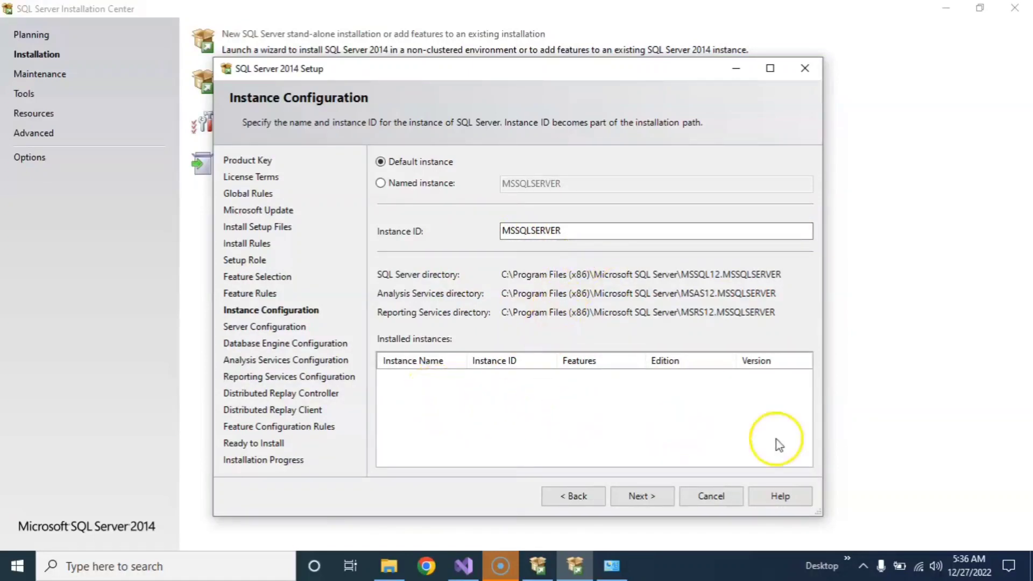
pyautogui.click(642, 496)
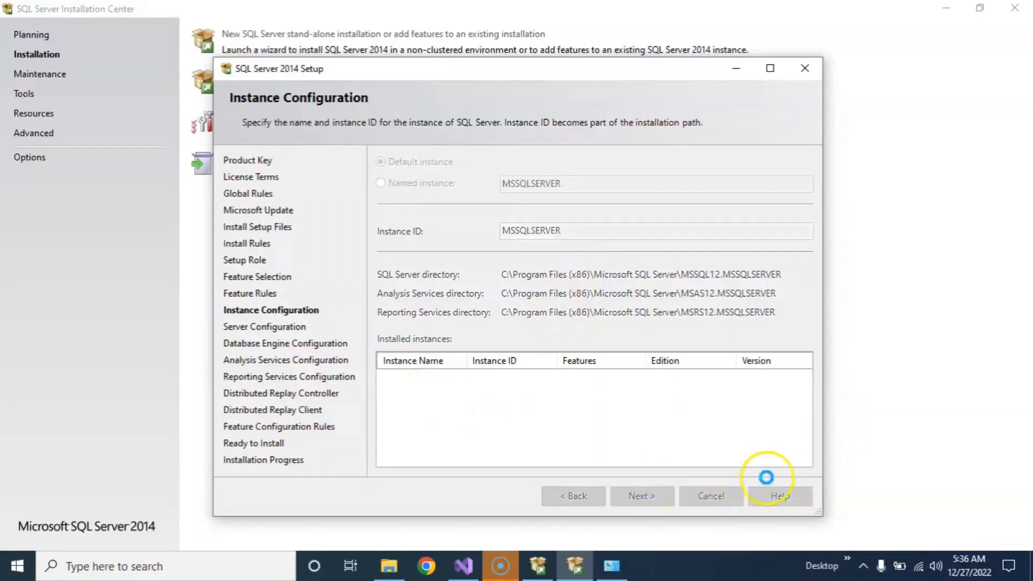
pyautogui.click(642, 495)
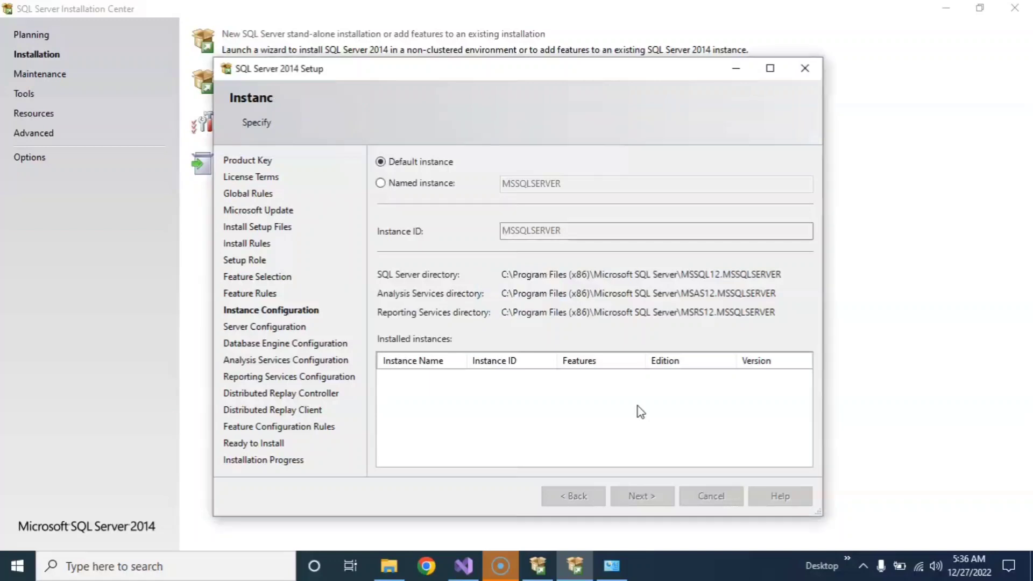
# Accept the default service accounts and startup types on Server Configuration
pyautogui.click(641, 496)
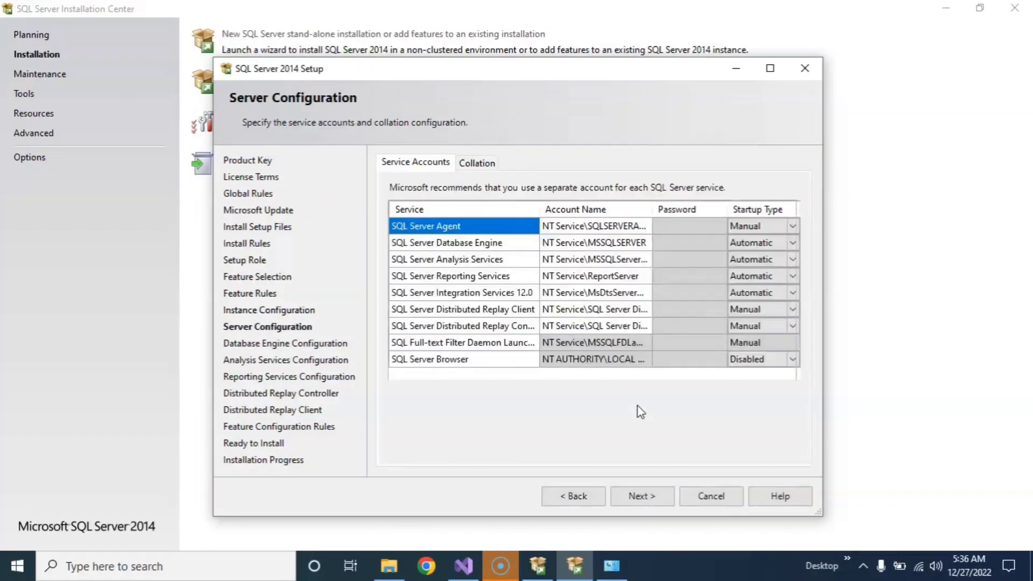
pyautogui.click(641, 496)
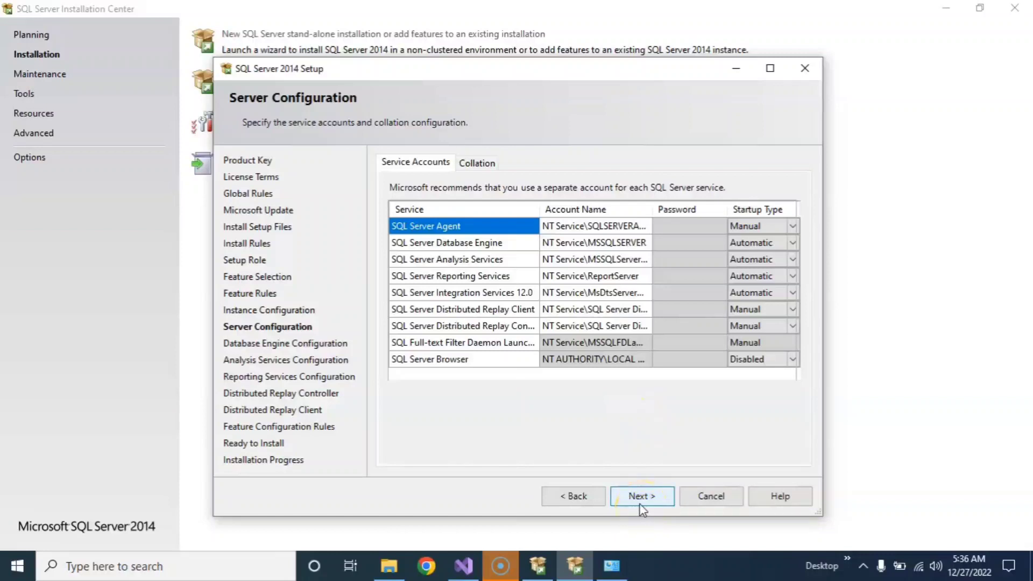
pyautogui.click(641, 496)
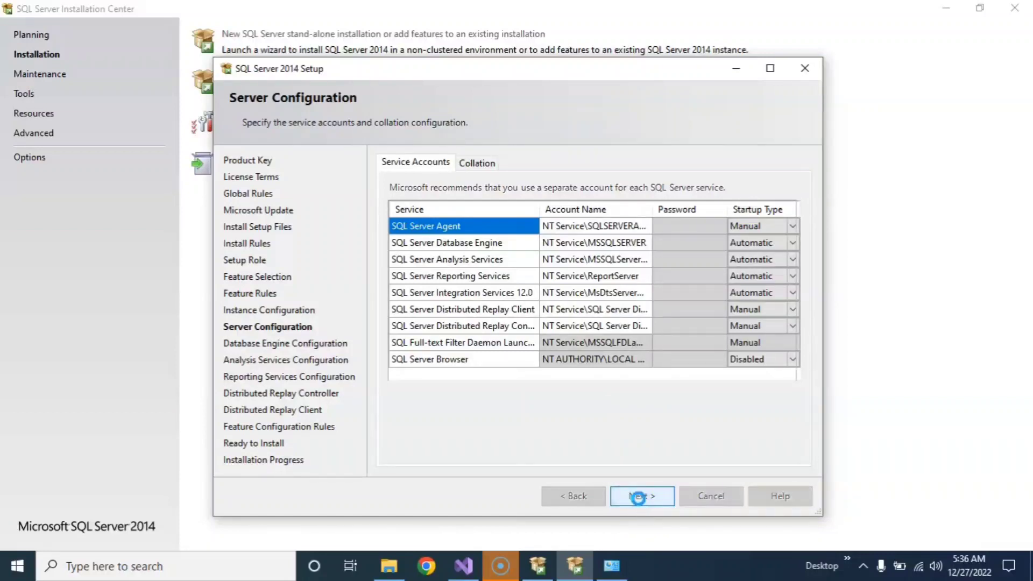
# Add the current account as Database Engine administrator, keeping Windows authentication mode
pyautogui.click(642, 496)
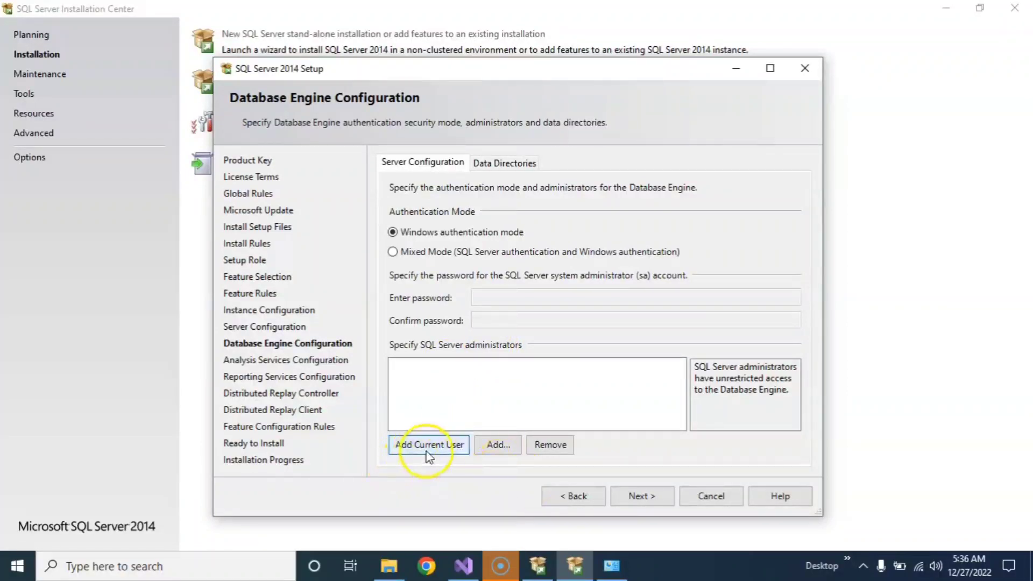
pyautogui.click(429, 445)
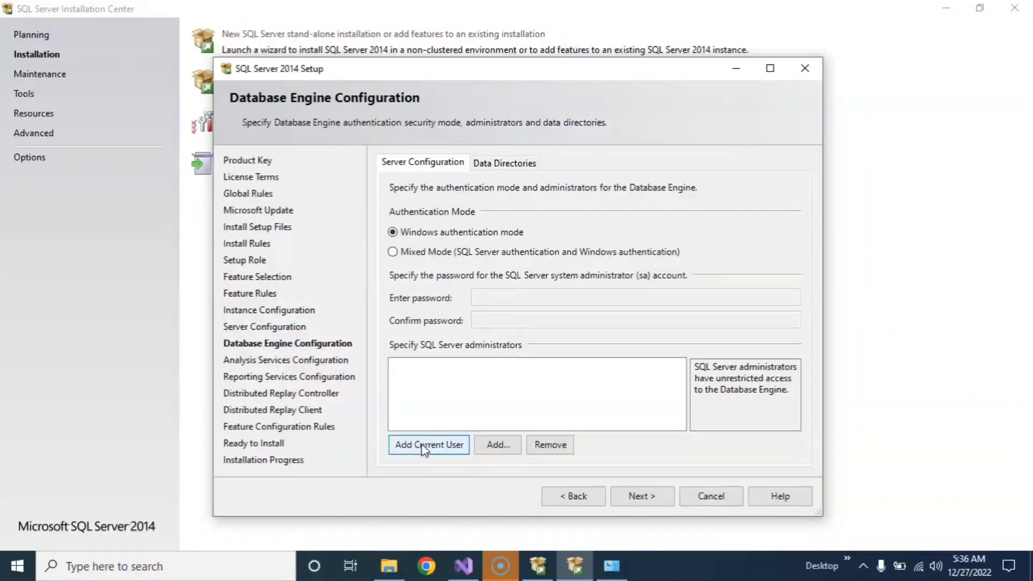
pyautogui.click(392, 252)
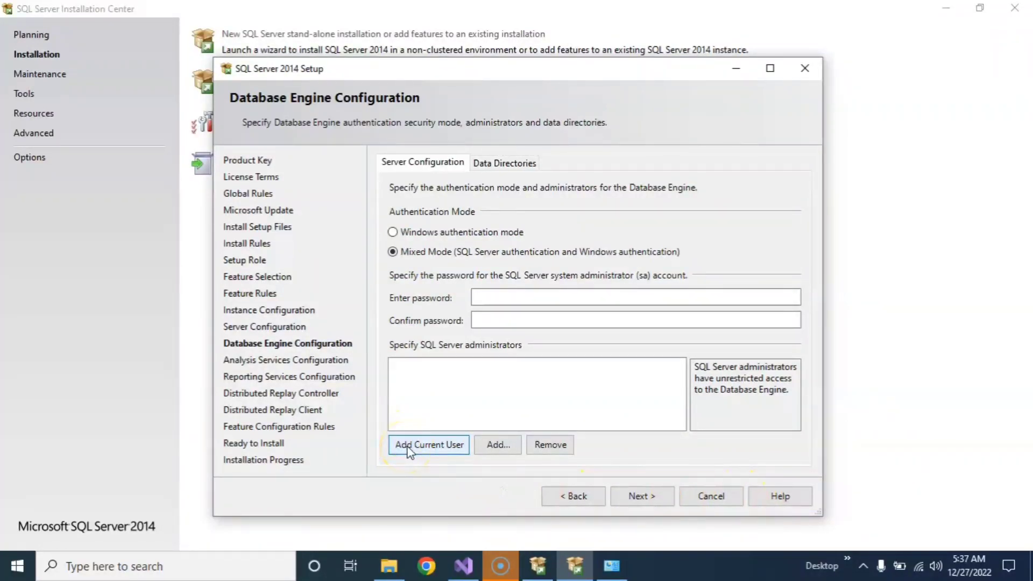
pyautogui.click(428, 445)
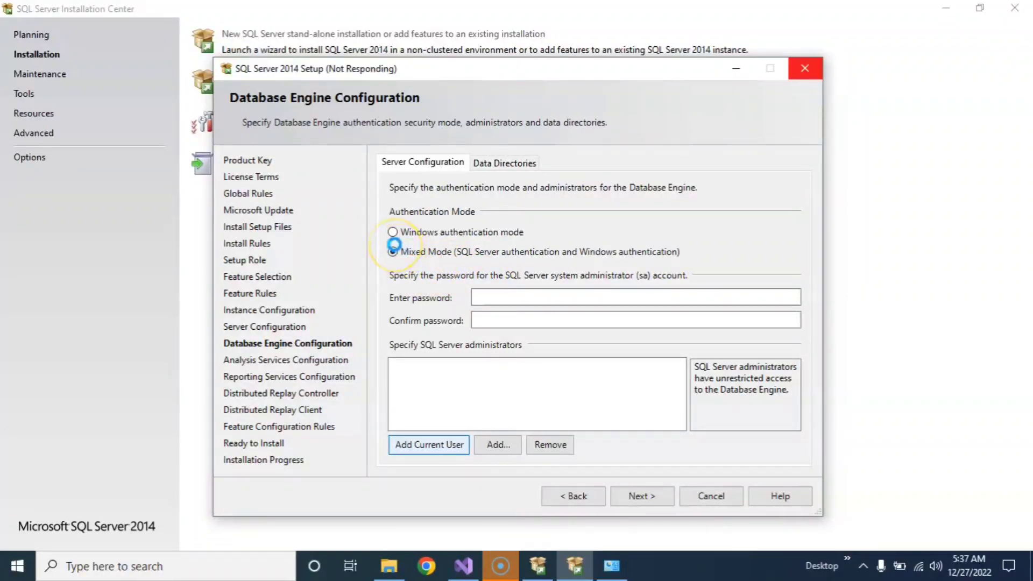
pyautogui.click(428, 445)
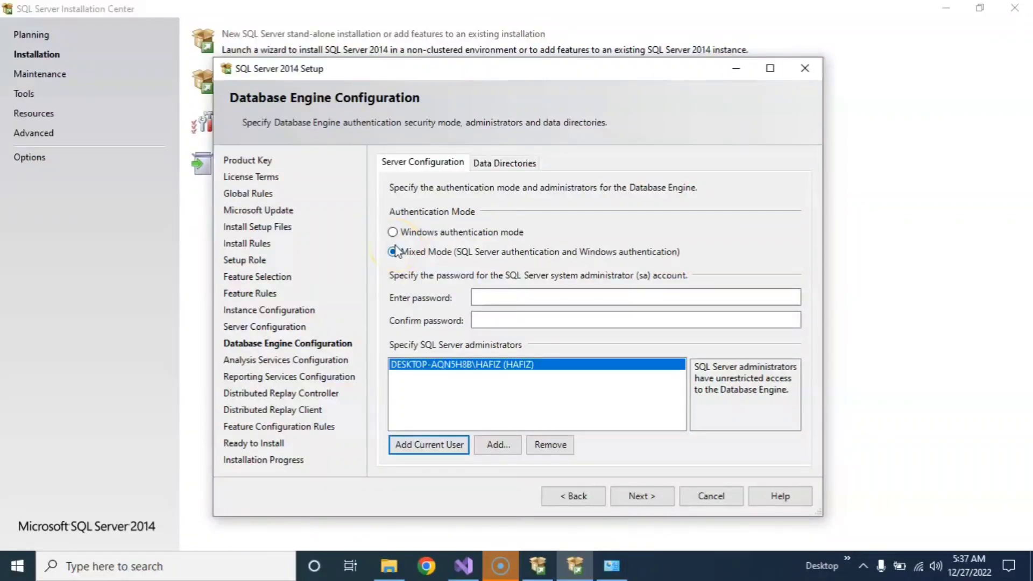
pyautogui.click(392, 232)
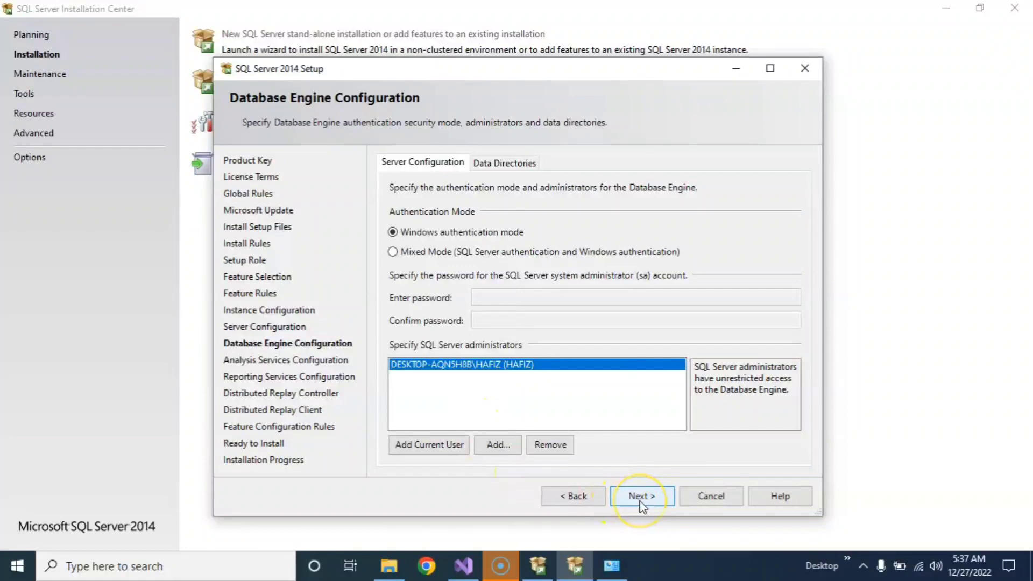
pyautogui.click(641, 496)
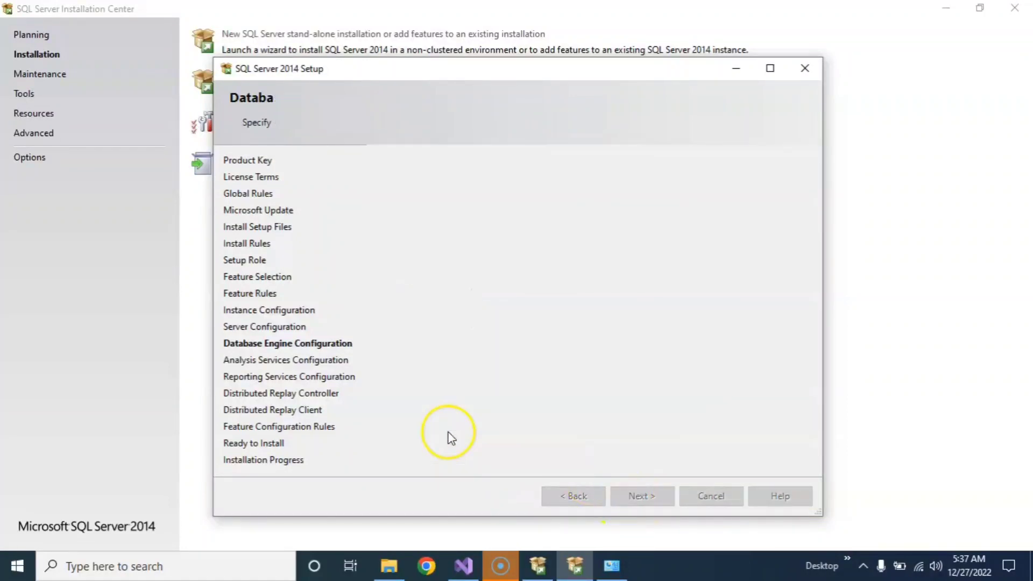
# Add the current account as Analysis Services administrator in Multidimensional and Data Mining Mode
pyautogui.click(641, 496)
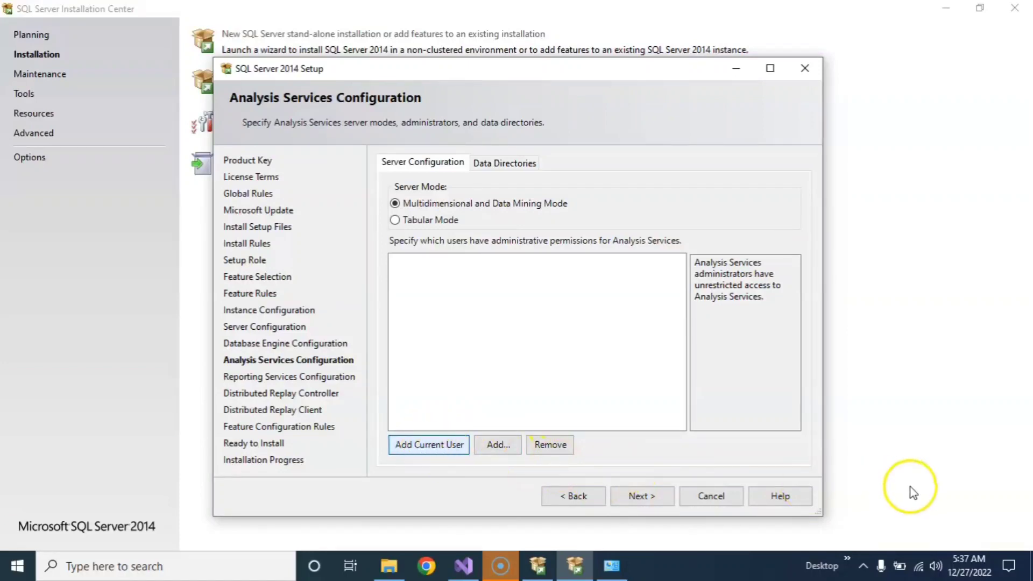
pyautogui.moveTo(710, 496)
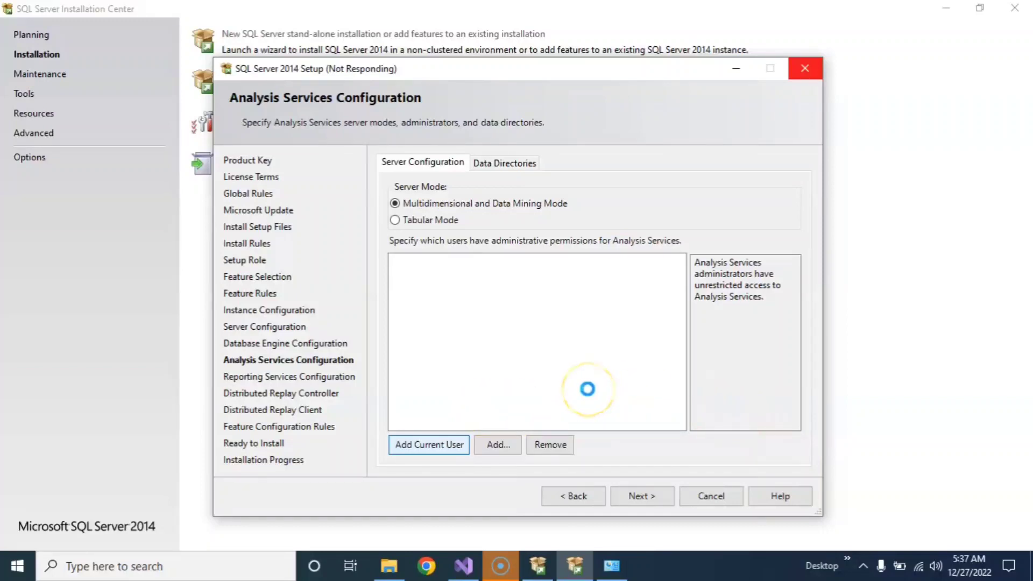
pyautogui.click(429, 445)
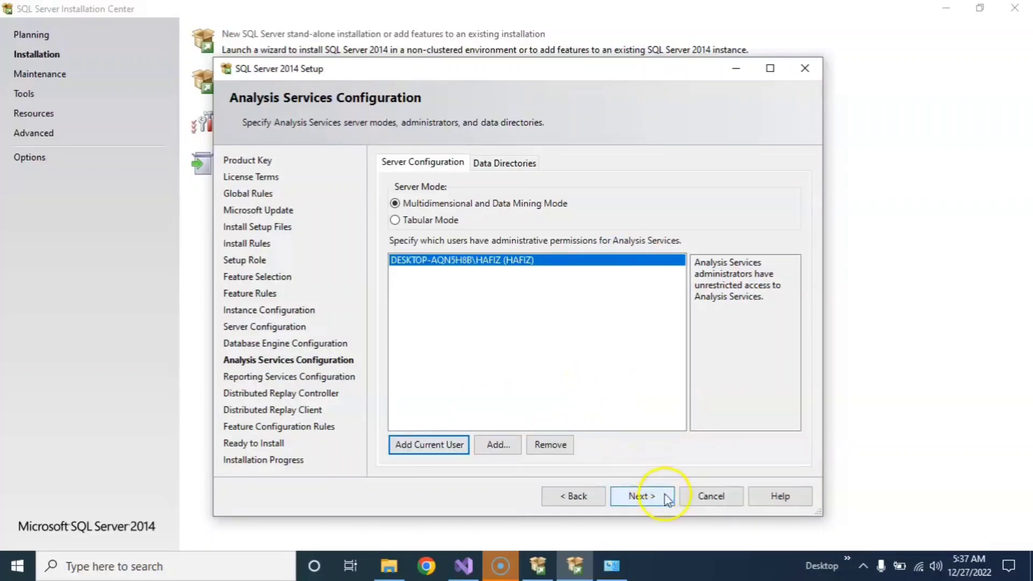
pyautogui.click(642, 496)
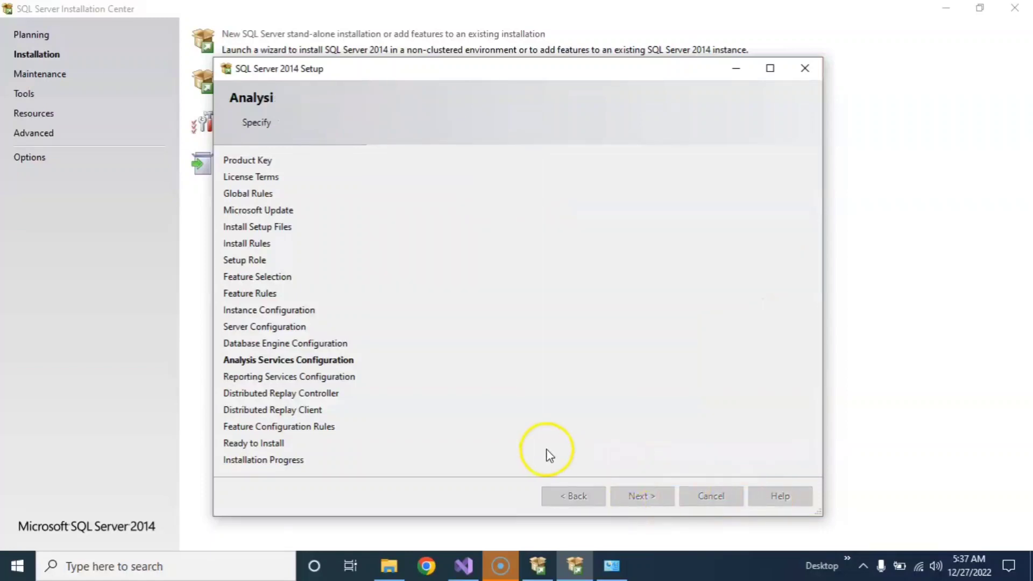
# Keep Reporting Services install-and-configure and add the current user to Distributed Replay Controller
pyautogui.click(641, 496)
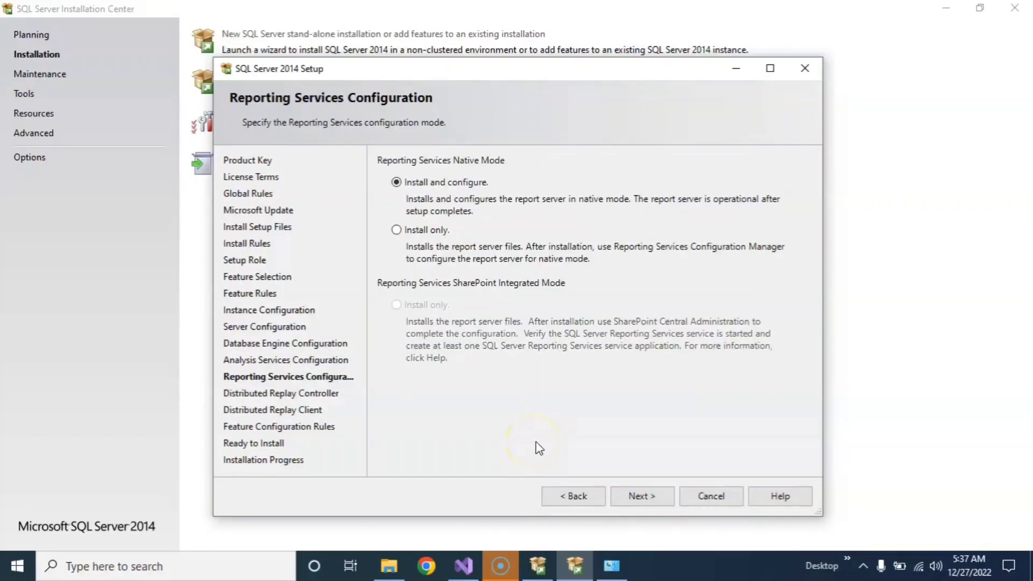
pyautogui.click(642, 496)
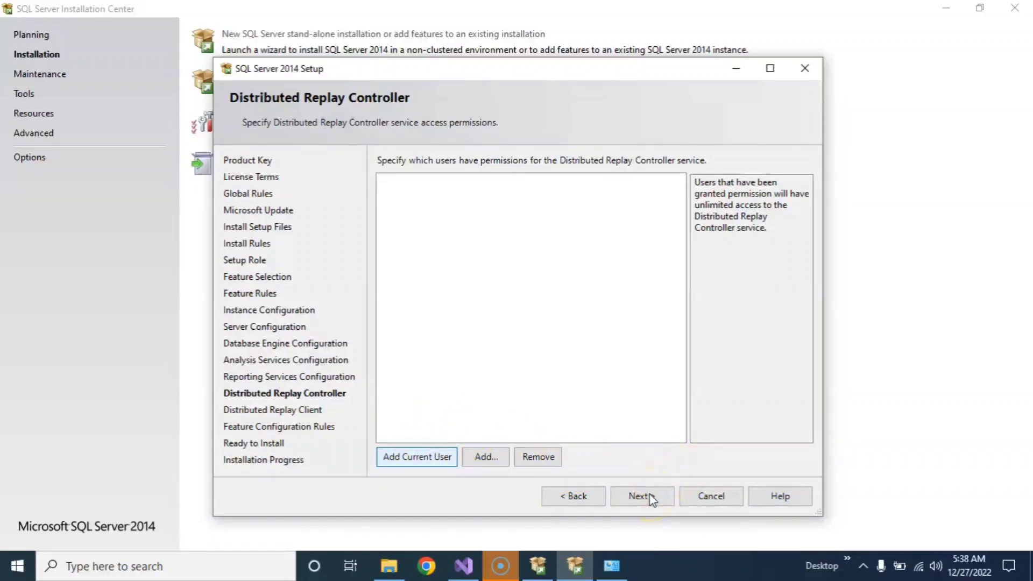
pyautogui.click(642, 496)
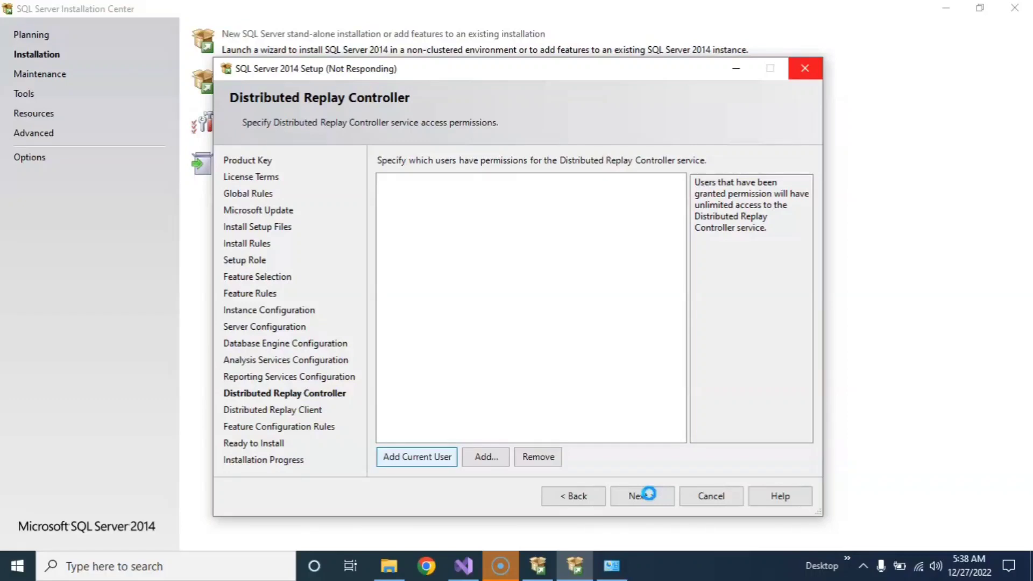
pyautogui.click(416, 457)
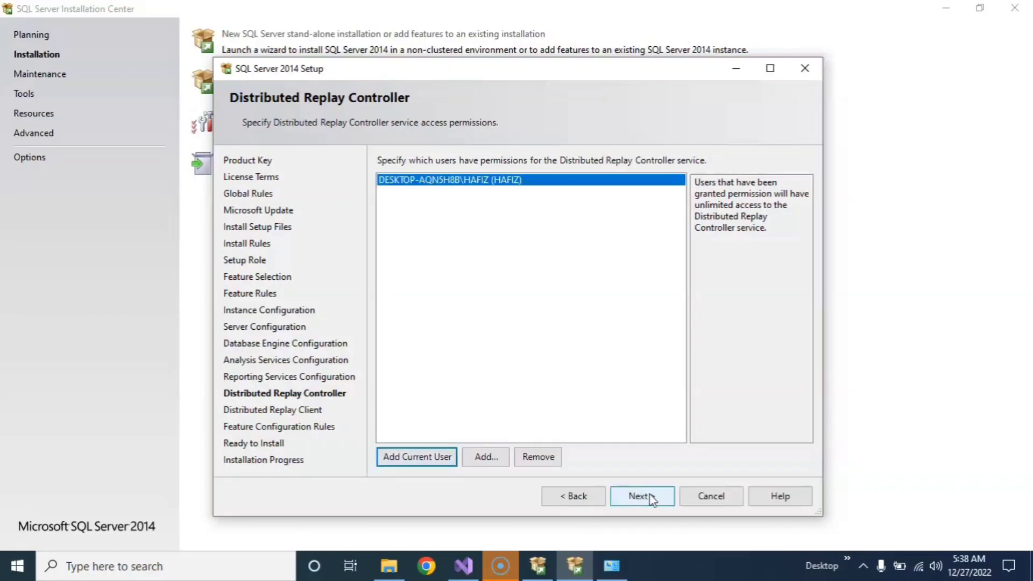
pyautogui.click(641, 495)
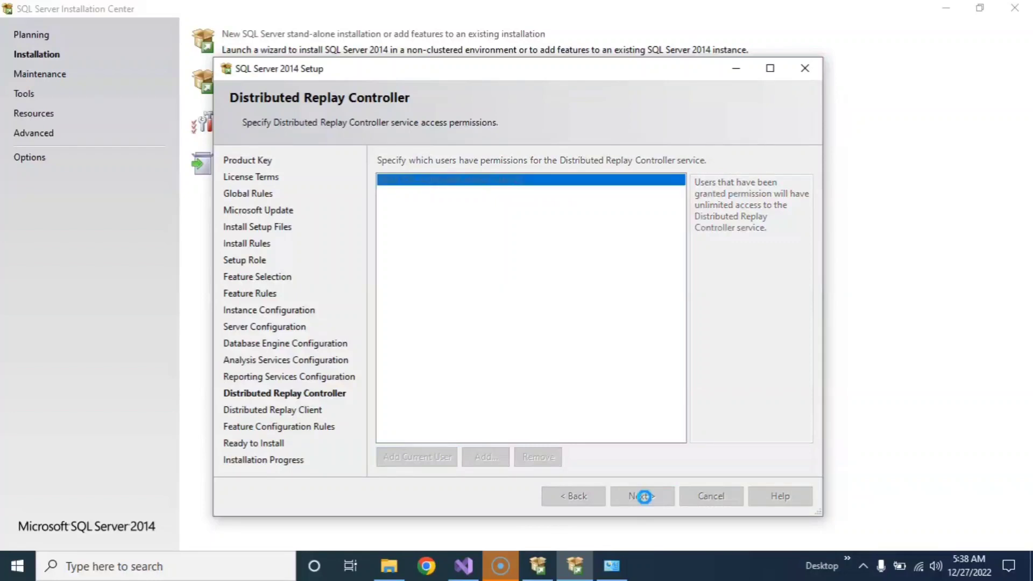
# Accept Distributed Replay Client defaults and pass Feature Configuration Rules to Ready to Install
pyautogui.click(642, 496)
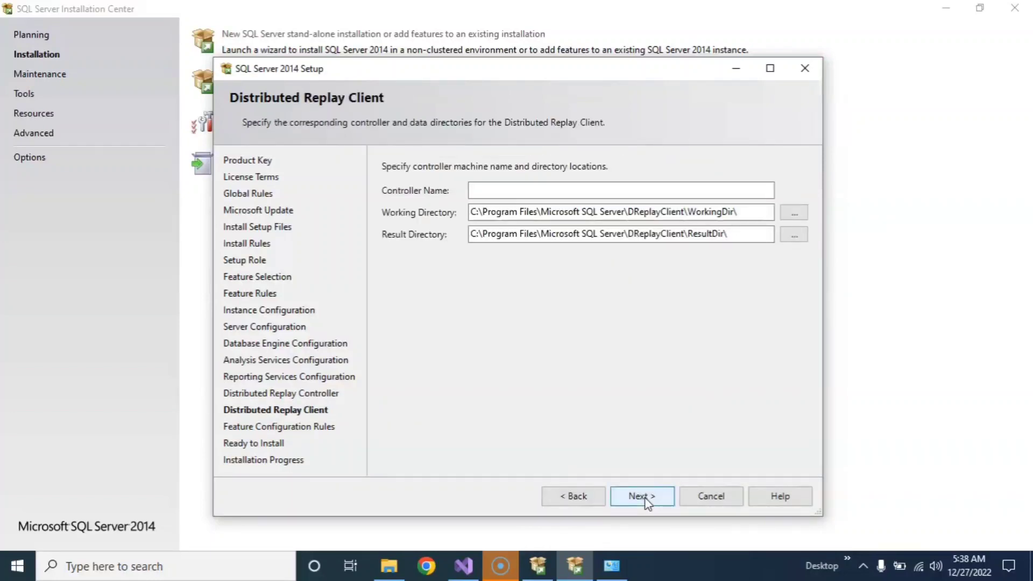
pyautogui.click(642, 496)
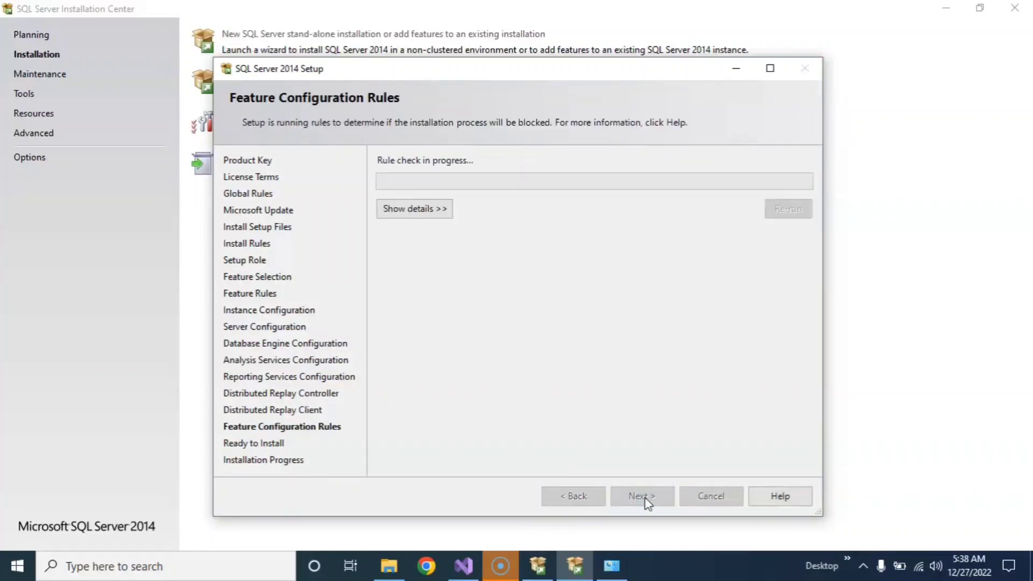
pyautogui.click(414, 209)
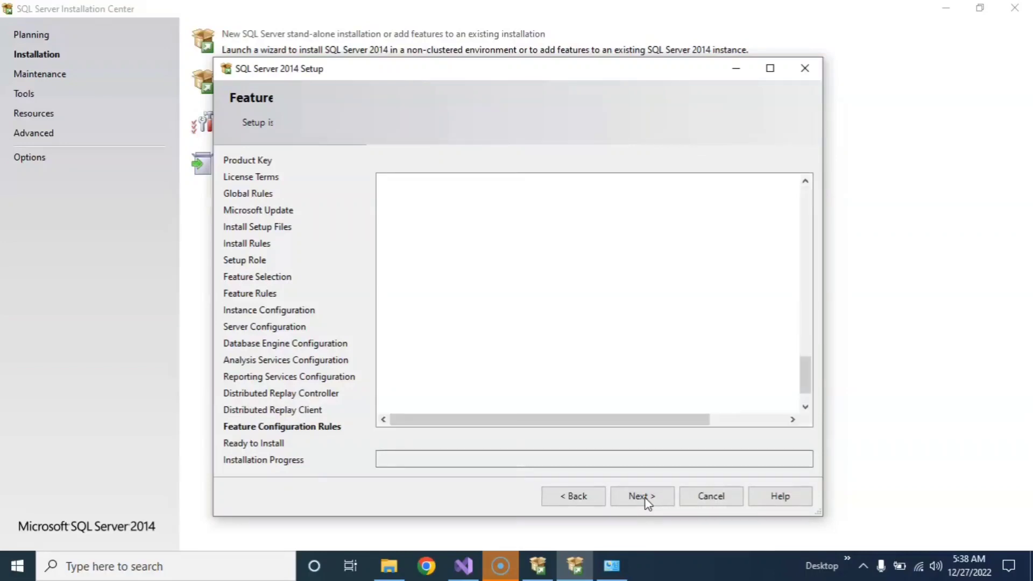
pyautogui.click(642, 496)
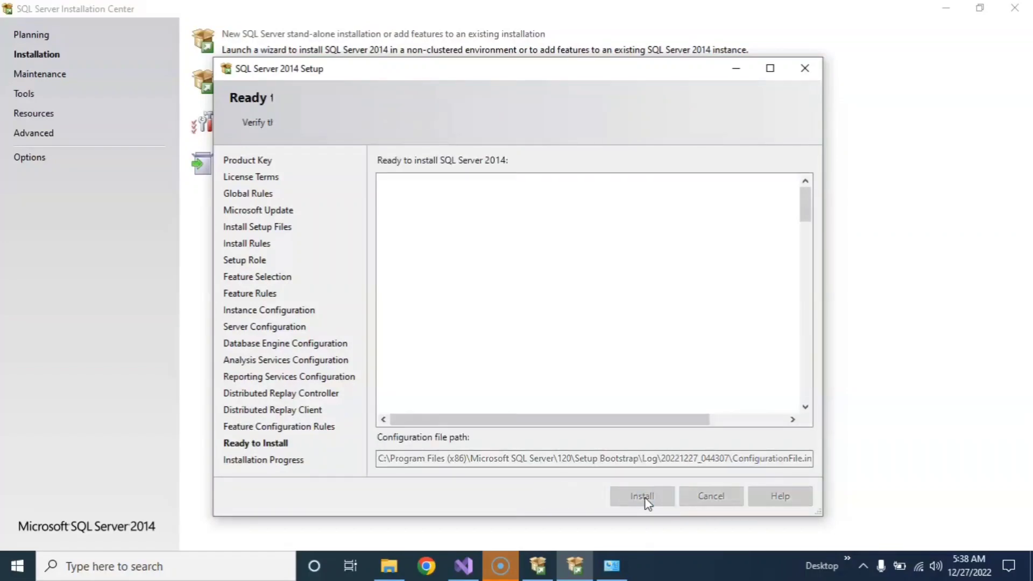
# Start the SQL Server 2014 installation from the Ready to Install summary
pyautogui.click(641, 496)
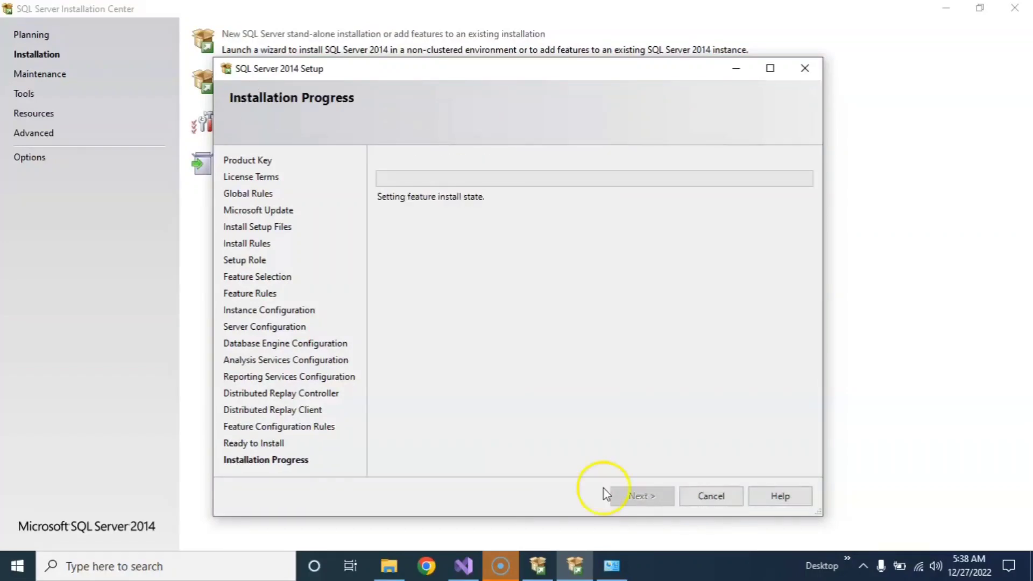
pyautogui.moveTo(392, 356)
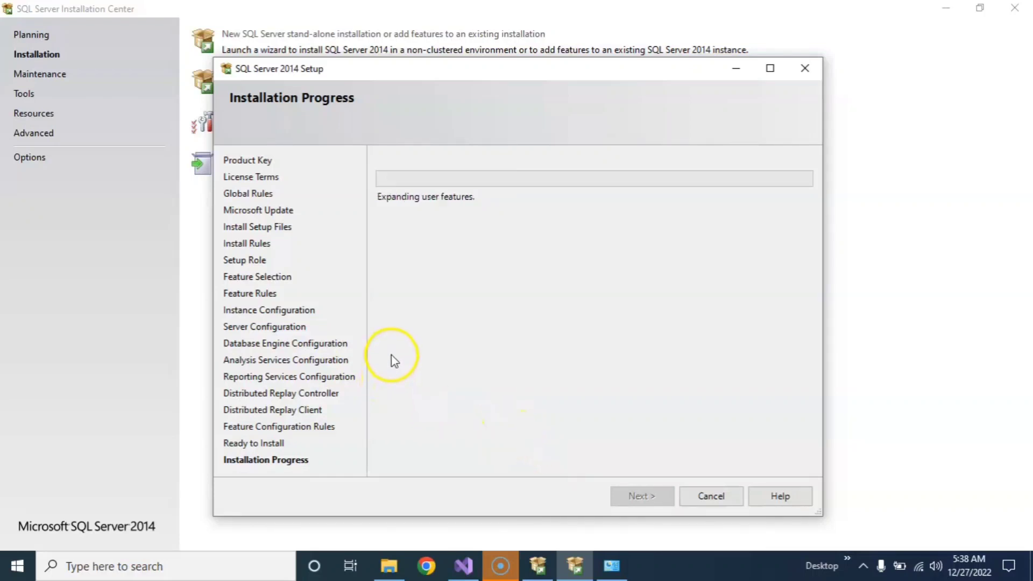
pyautogui.moveTo(464, 300)
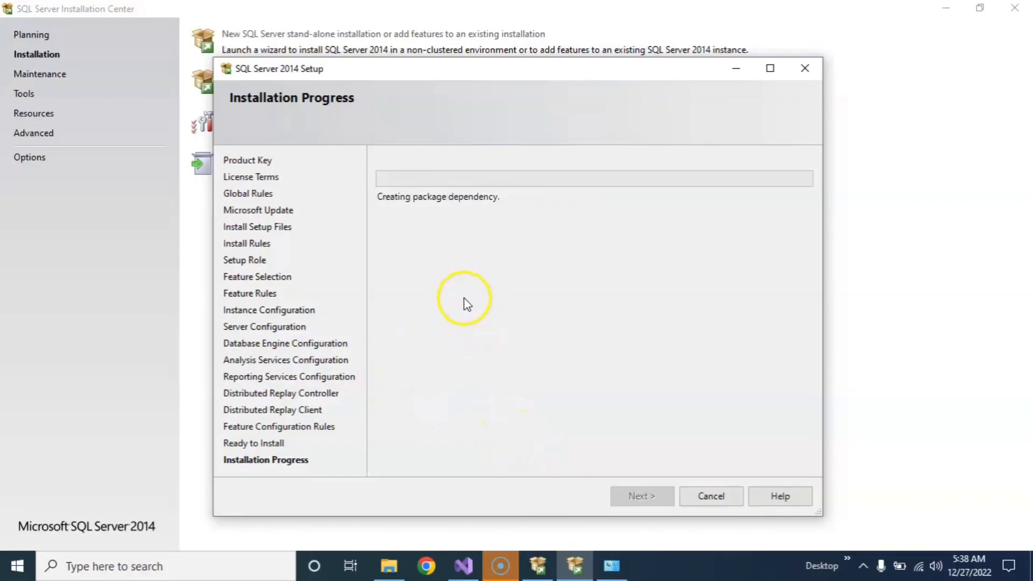